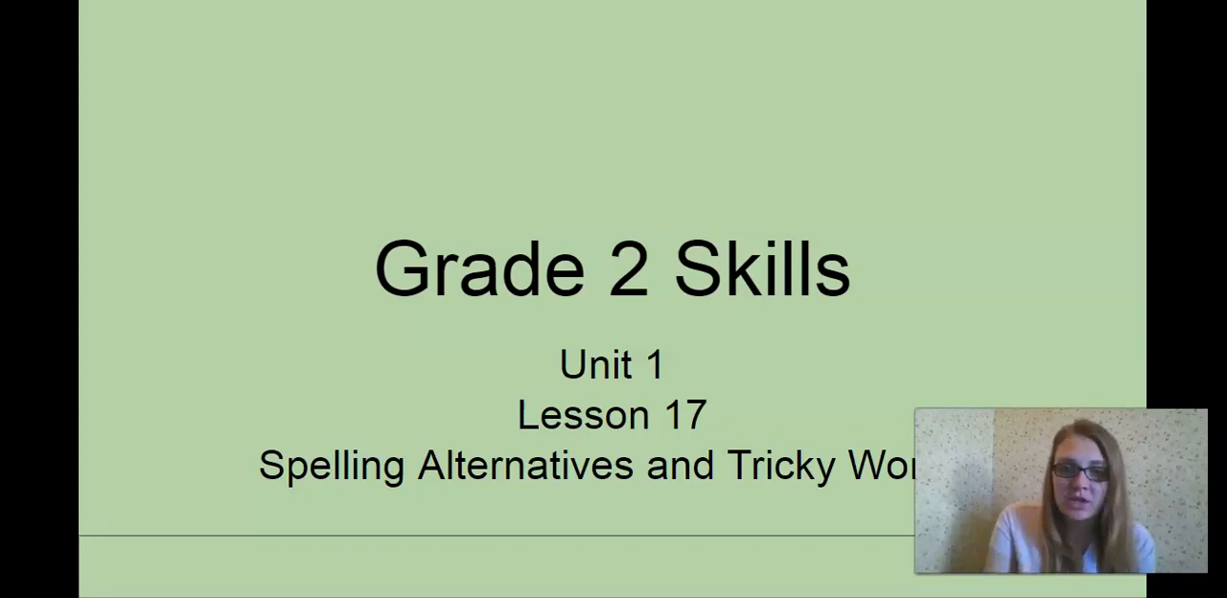
Step: Advance the Unit 1, Lesson 17 title slide to the 'ge' spelling card for 'fringe'
{"action": "left_click", "coordinate": [991, 161]}
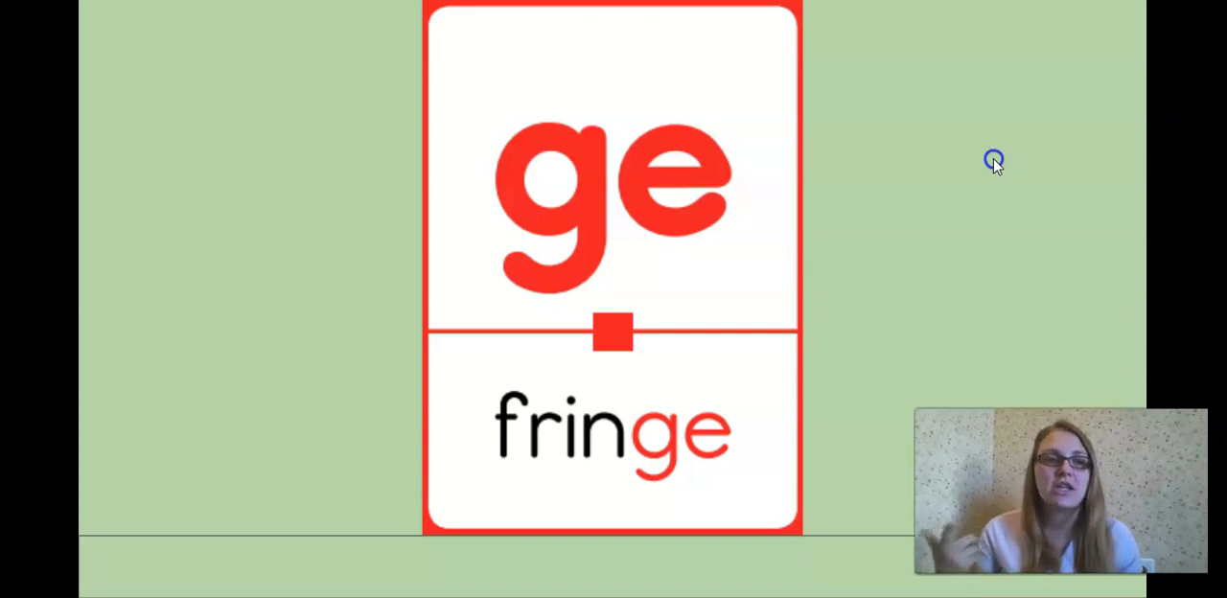
{"action": "mouse_move", "coordinate": [653, 353]}
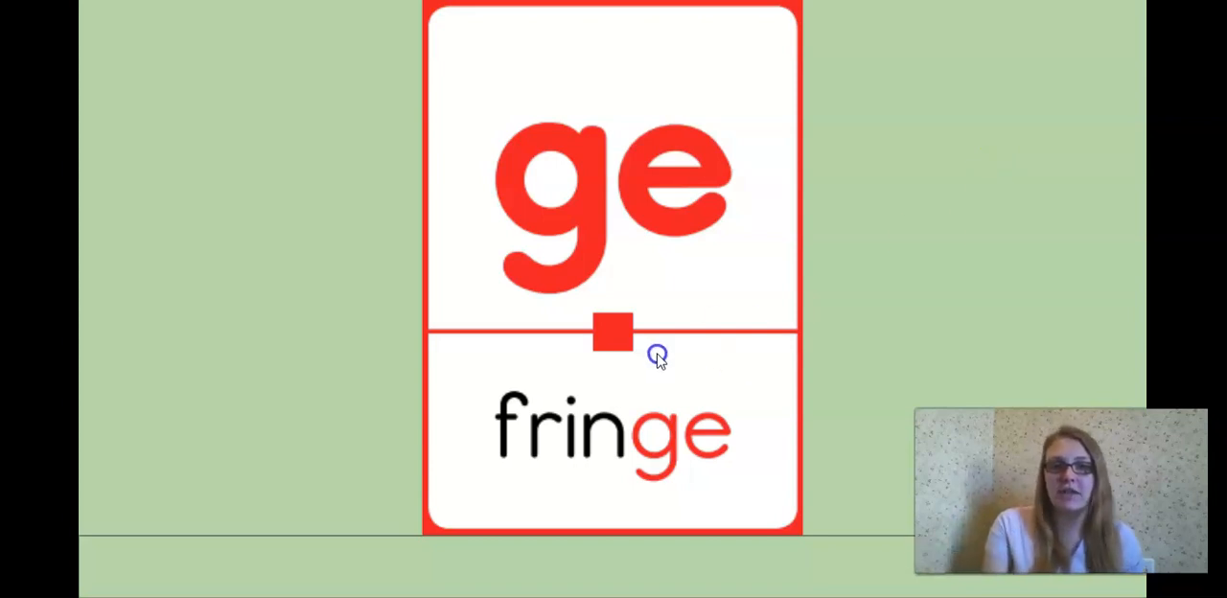
{"action": "mouse_move", "coordinate": [812, 352]}
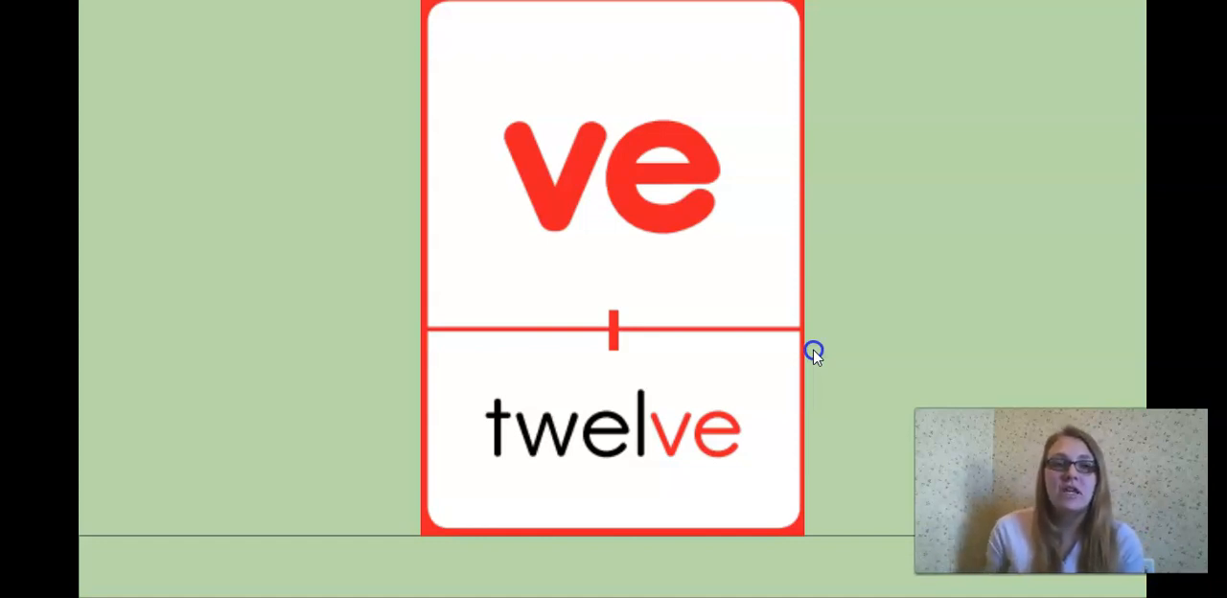
{"action": "mouse_move", "coordinate": [559, 199]}
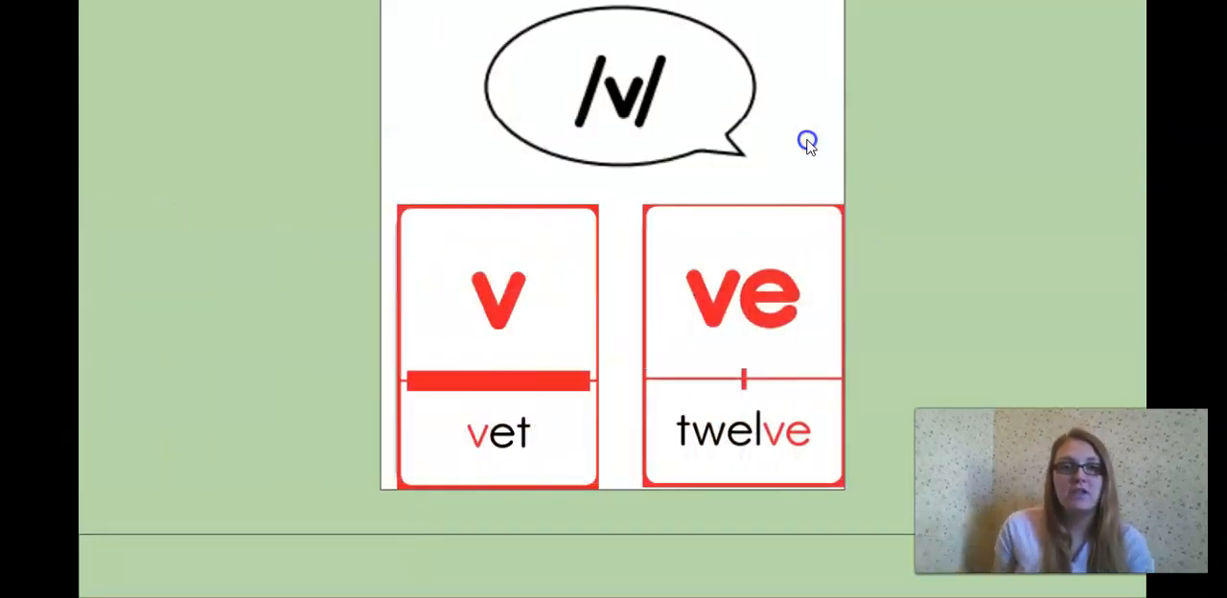
{"action": "mouse_move", "coordinate": [817, 128]}
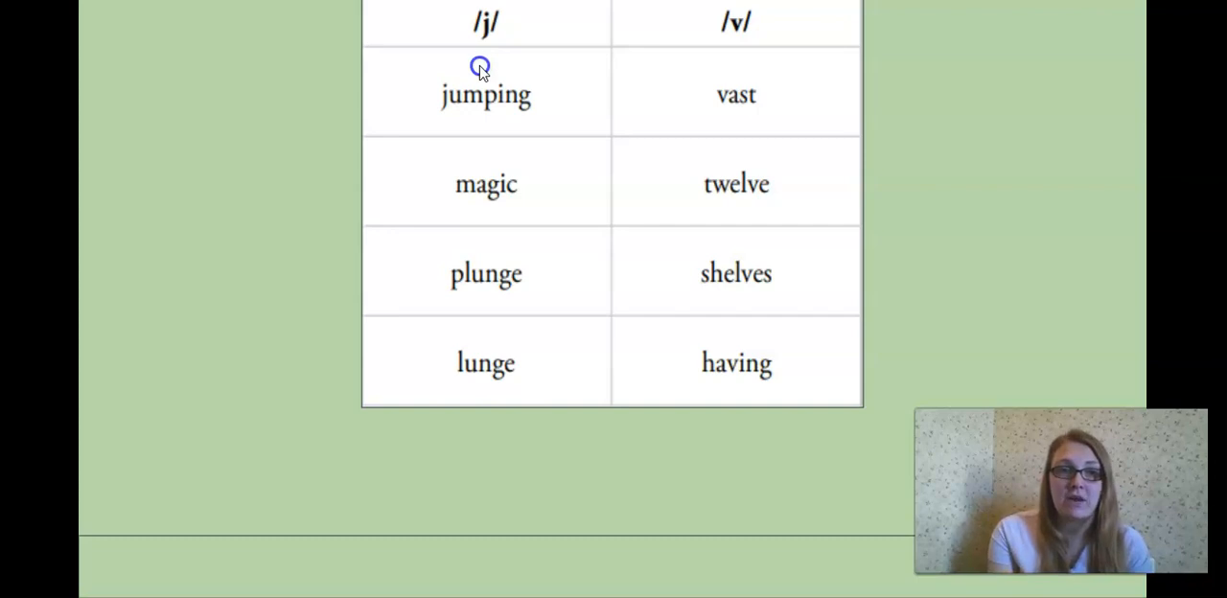
{"action": "mouse_move", "coordinate": [649, 105]}
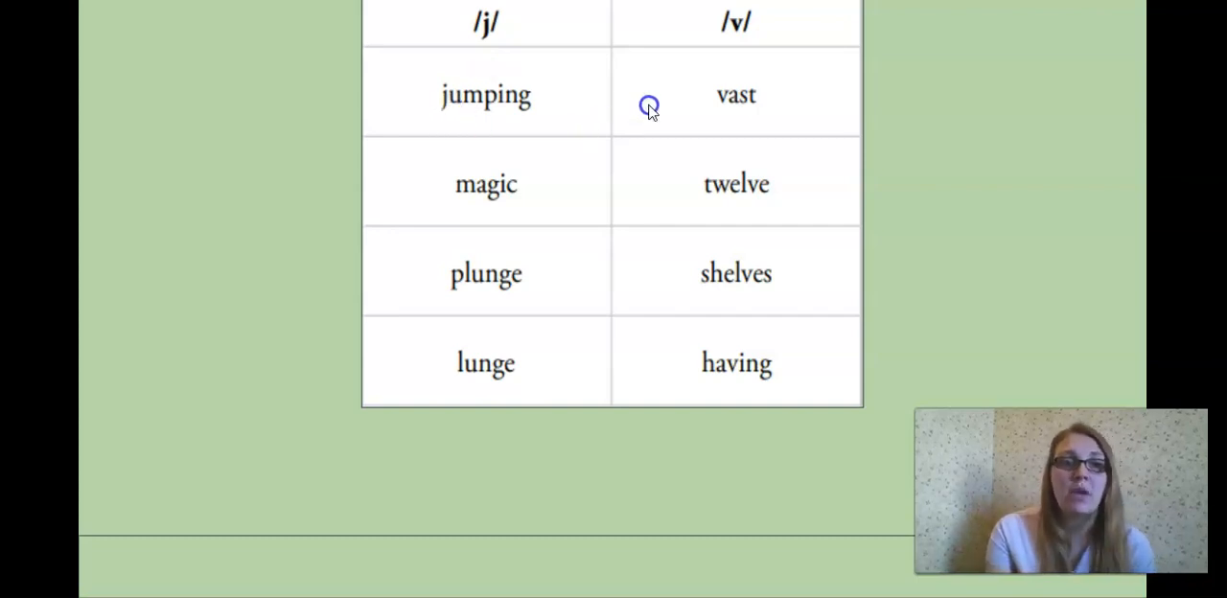
{"action": "mouse_move", "coordinate": [655, 109]}
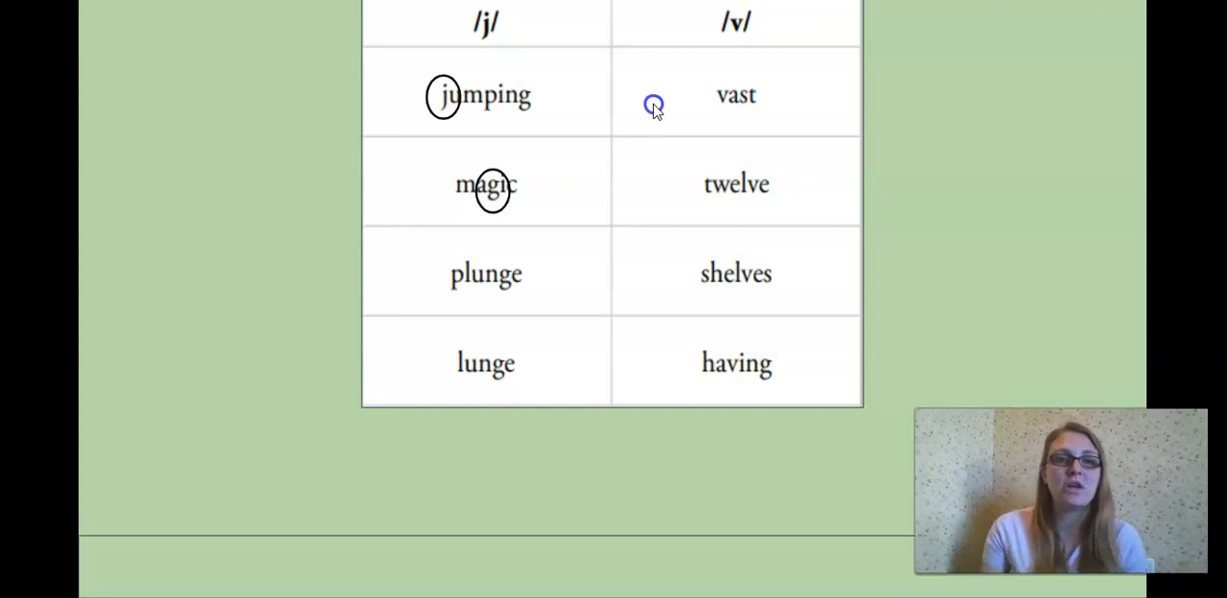
{"action": "mouse_move", "coordinate": [655, 313]}
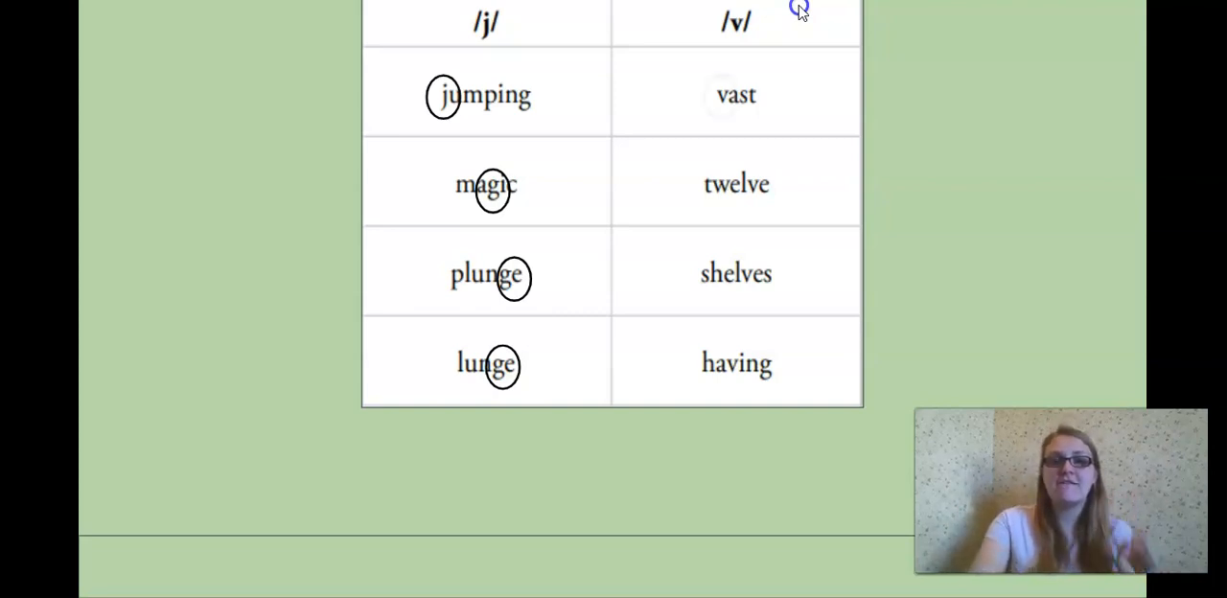
Step: Move from the plunge/lunge word table to the 'what' word card
{"action": "left_click", "coordinate": [719, 95]}
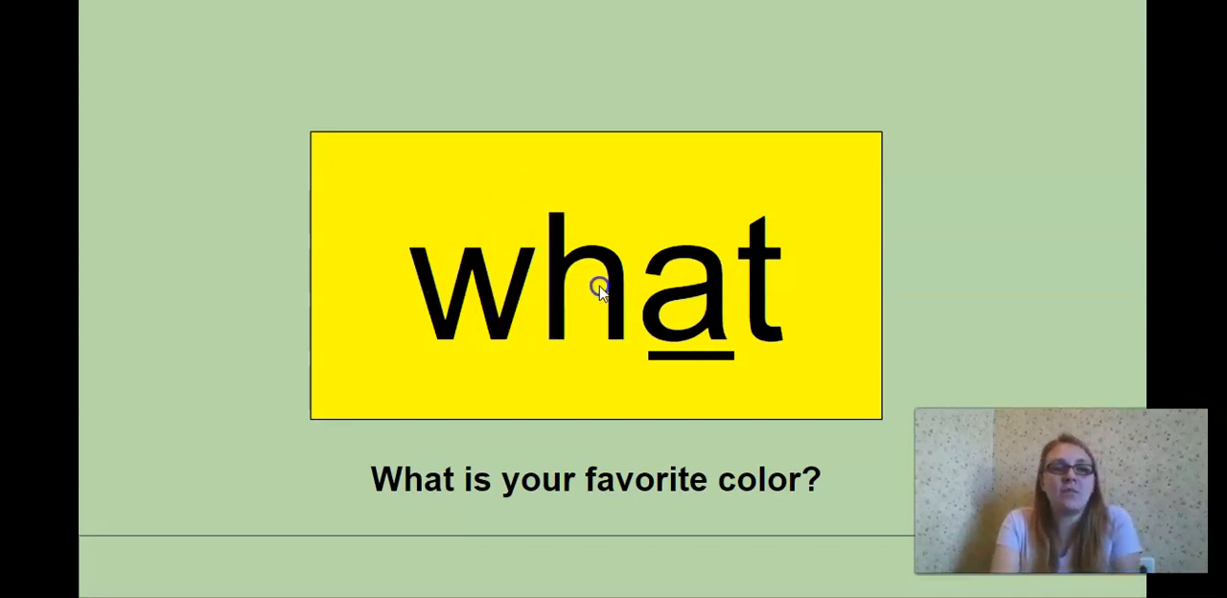
{"action": "mouse_move", "coordinate": [687, 337]}
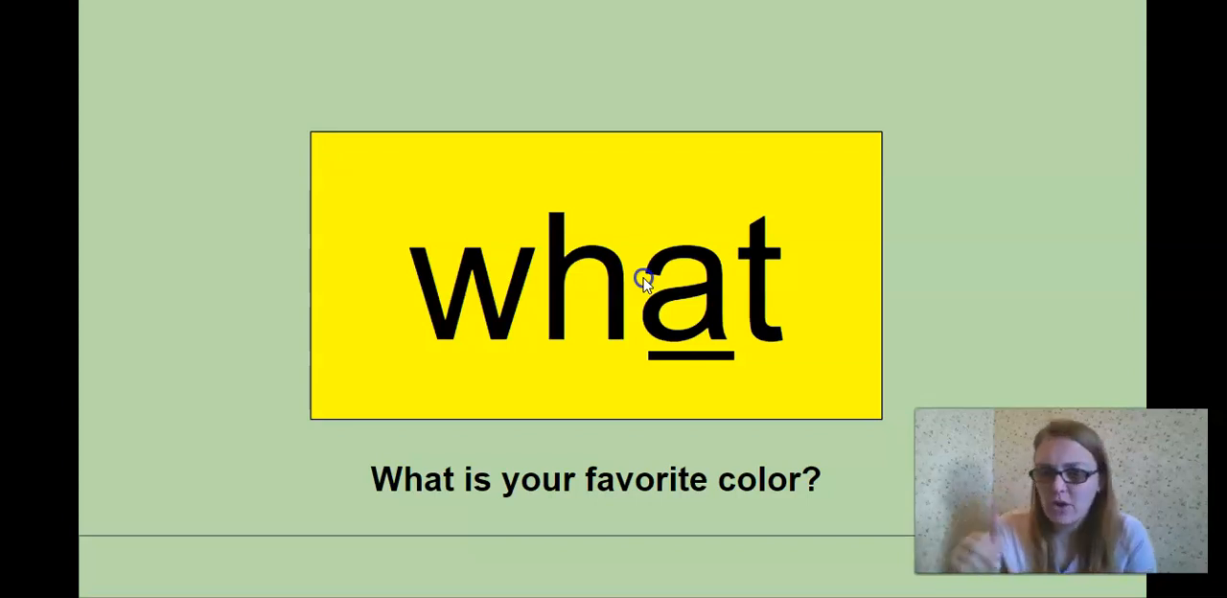
{"action": "mouse_move", "coordinate": [753, 360]}
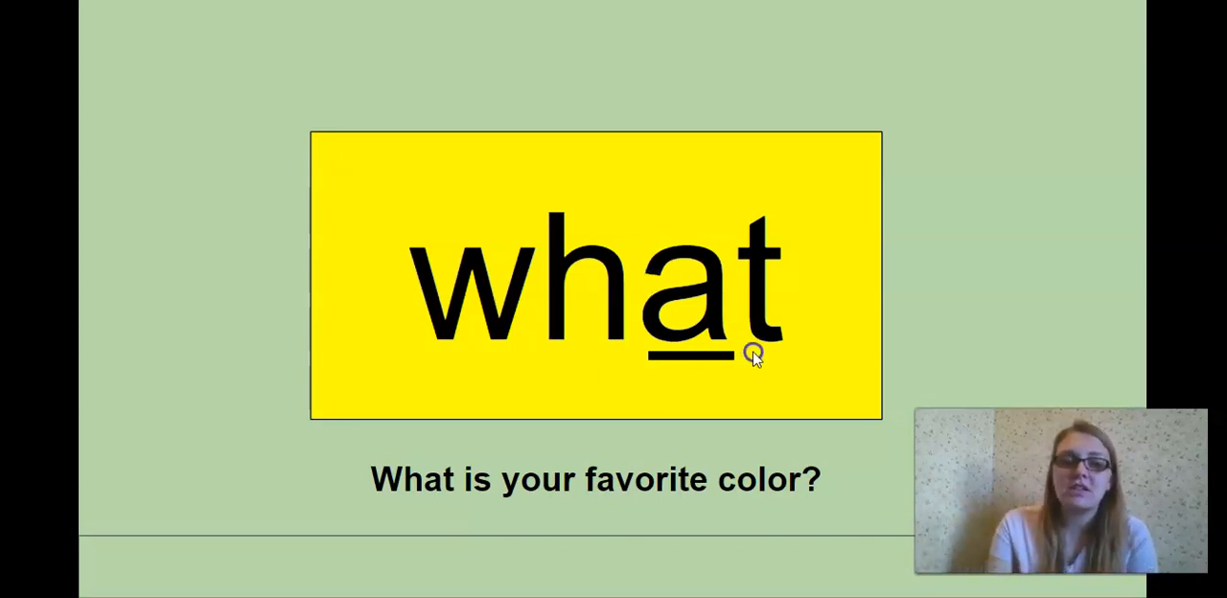
{"action": "mouse_move", "coordinate": [846, 320]}
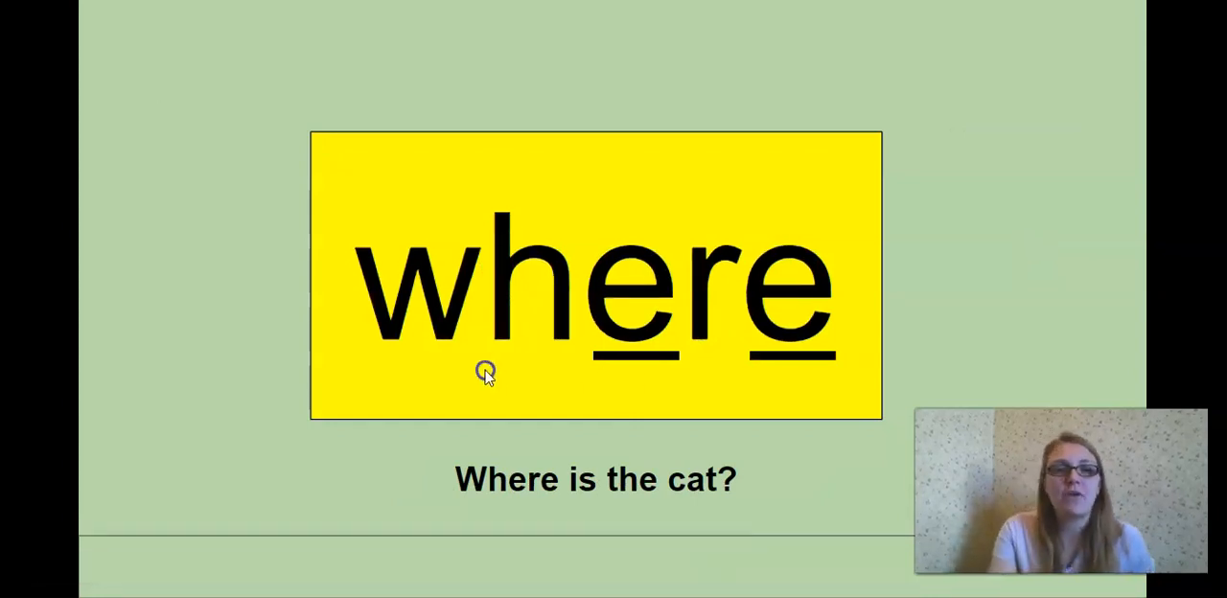
{"action": "mouse_move", "coordinate": [812, 324]}
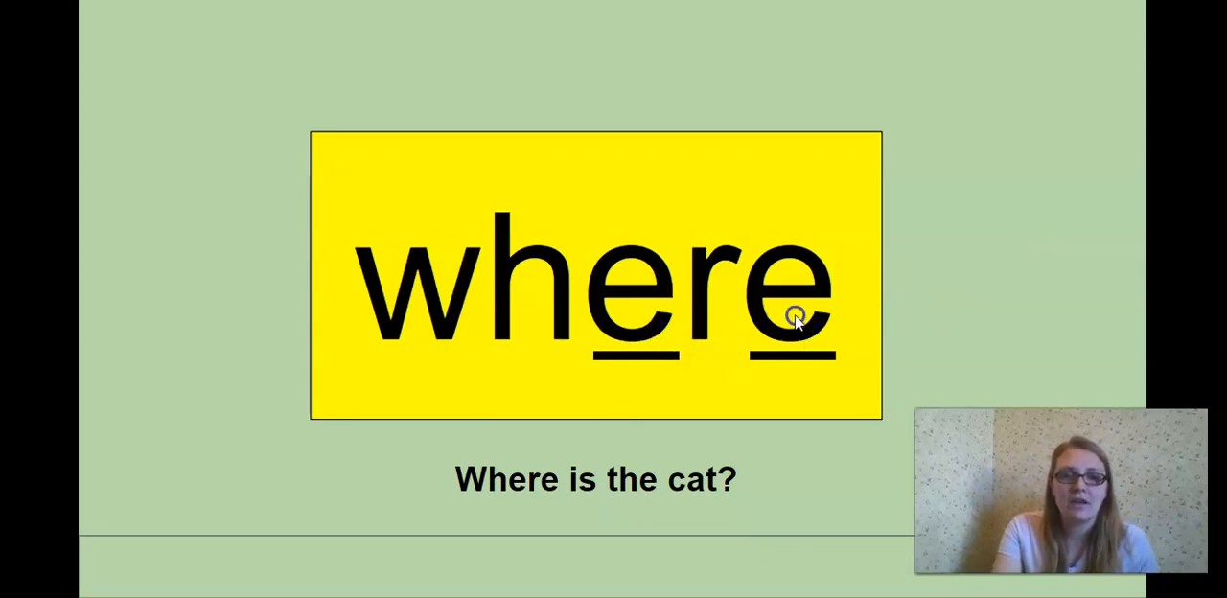
{"action": "mouse_move", "coordinate": [685, 356]}
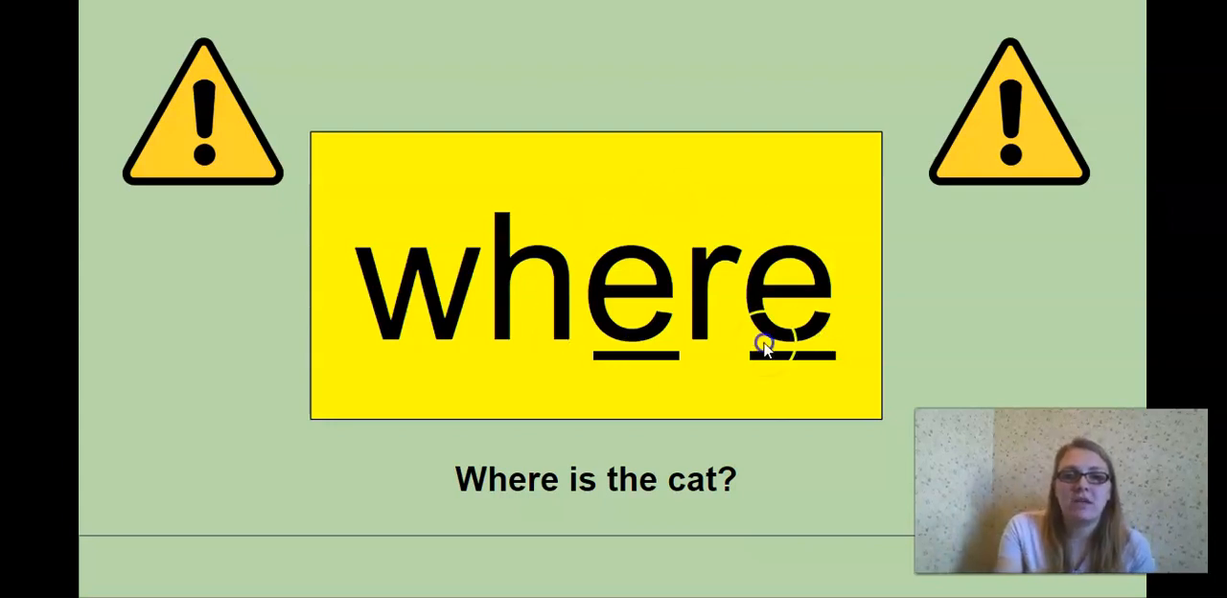
{"action": "mouse_move", "coordinate": [806, 431]}
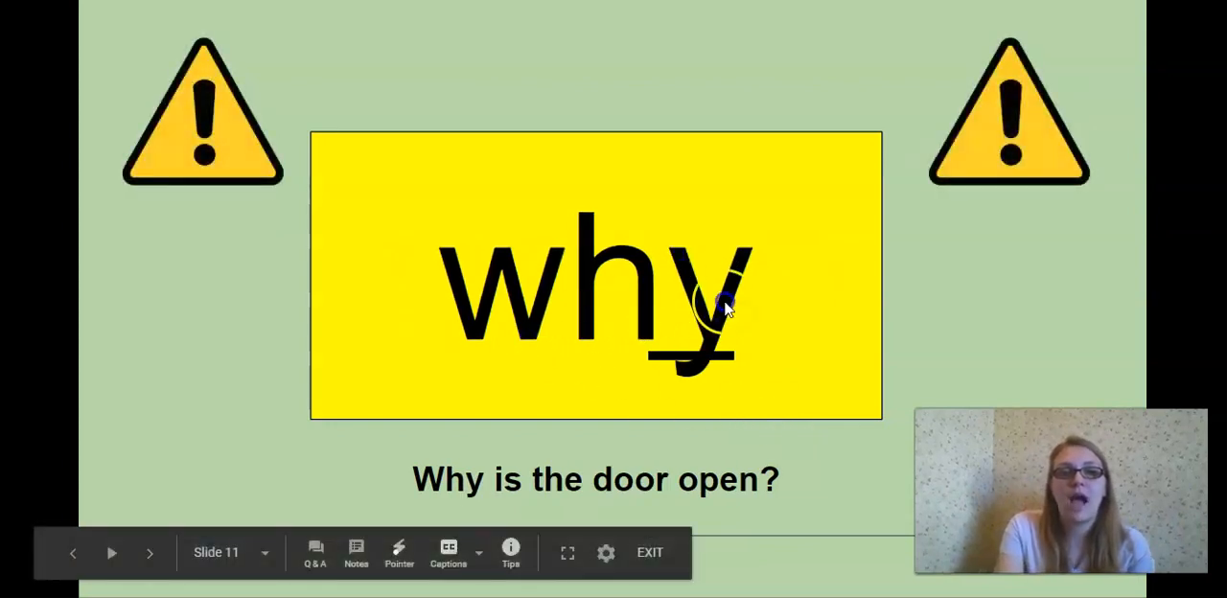
{"action": "mouse_move", "coordinate": [688, 376]}
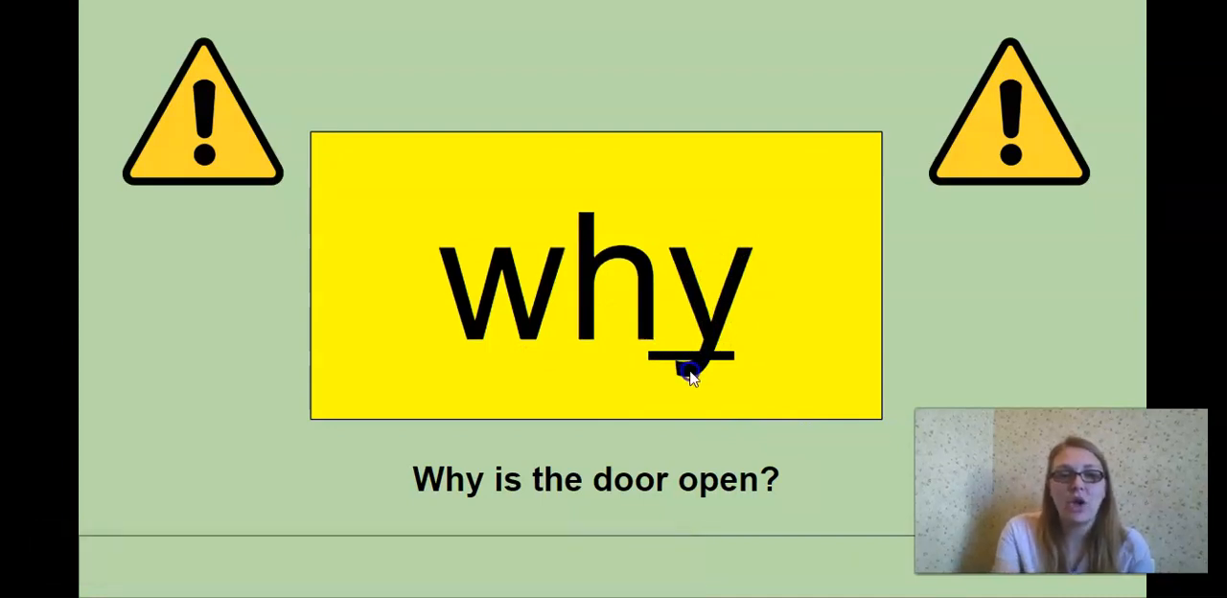
{"action": "mouse_move", "coordinate": [558, 468]}
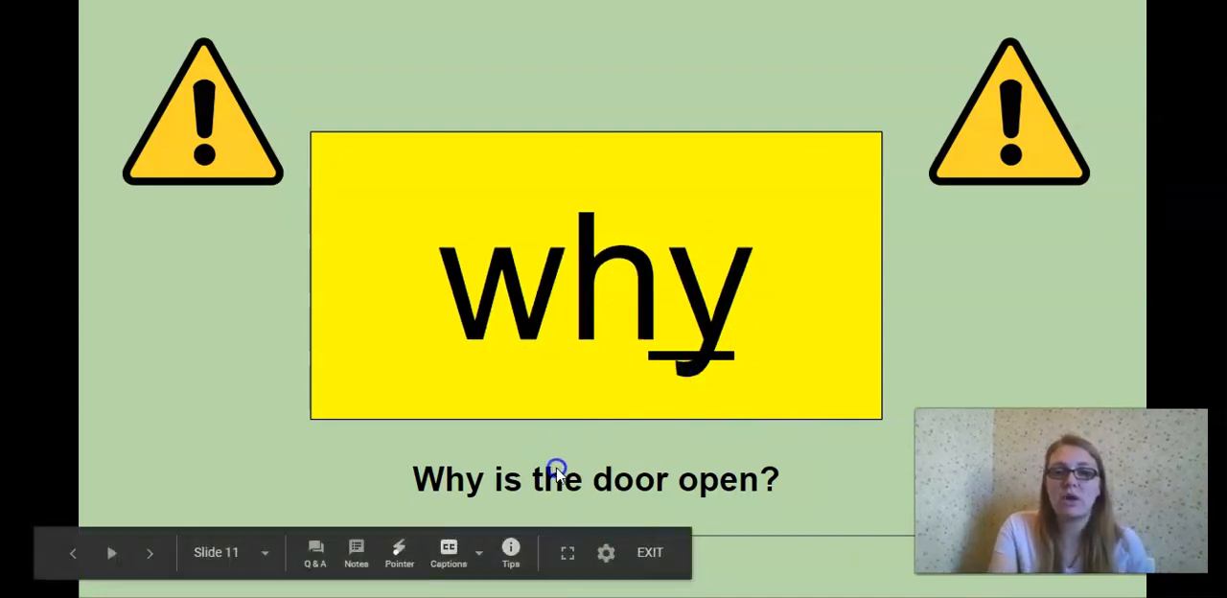
{"action": "mouse_move", "coordinate": [1058, 225]}
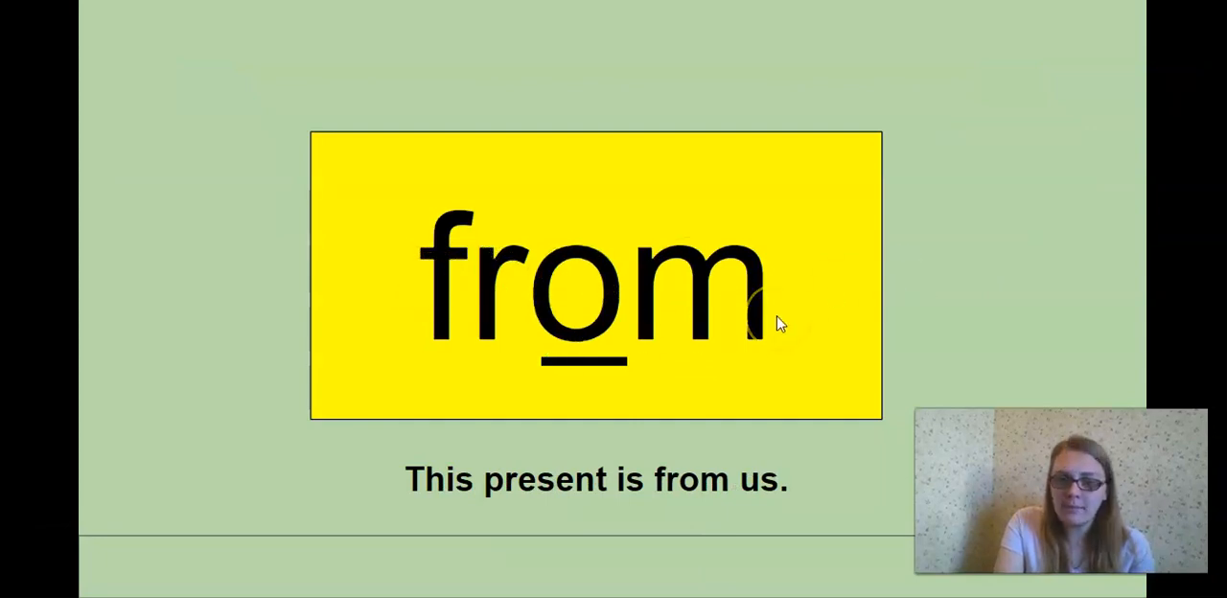
{"action": "mouse_move", "coordinate": [623, 267]}
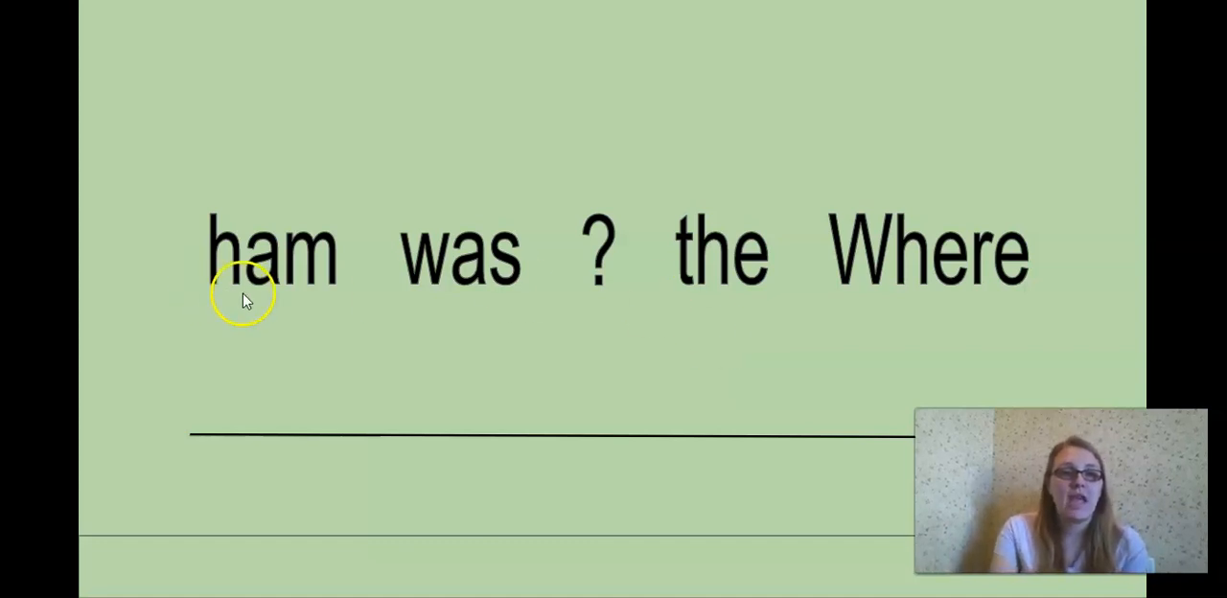
{"action": "mouse_move", "coordinate": [723, 278]}
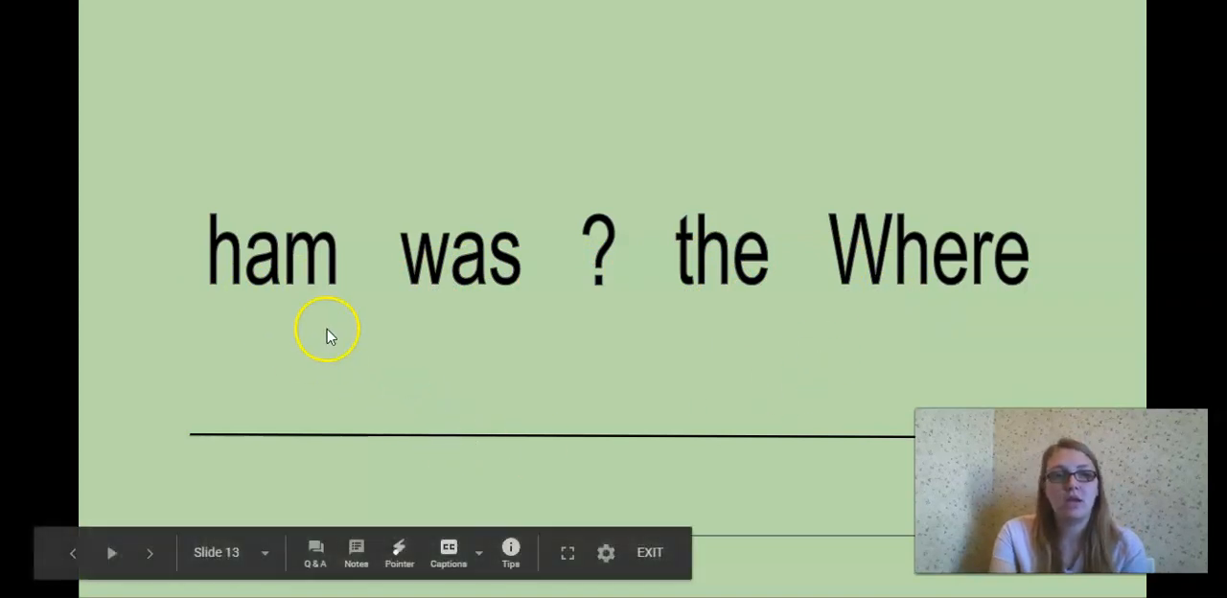
{"action": "mouse_move", "coordinate": [638, 38]}
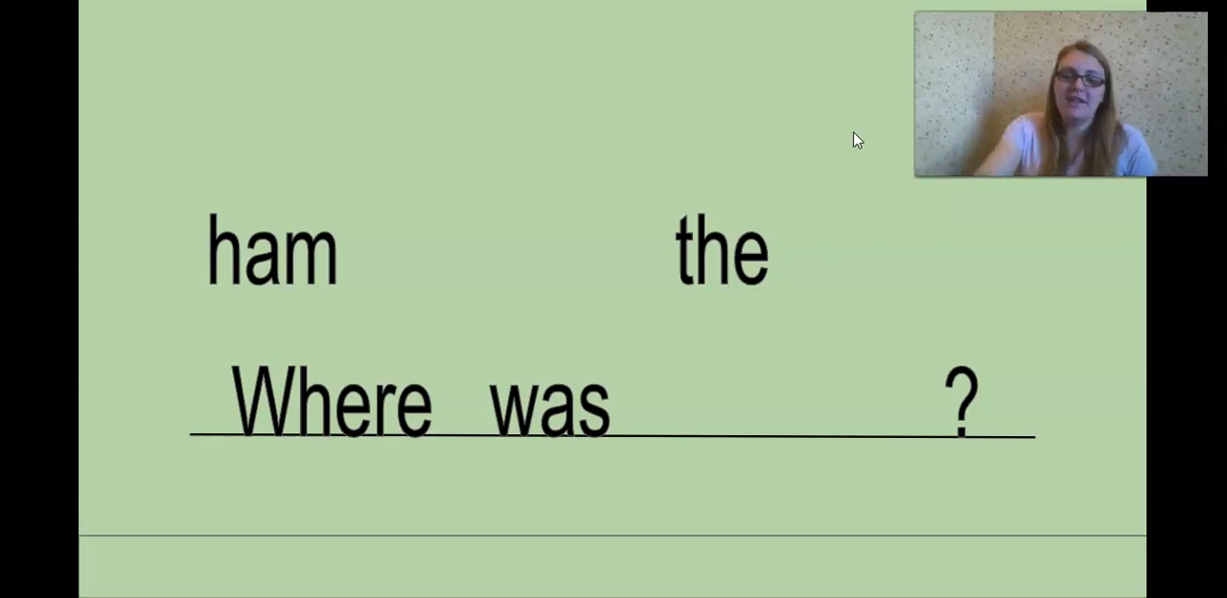
Step: Drag the last scrambled word onto the line to complete 'Where was the ham?'
{"action": "left_click_drag", "start_coordinate": [721, 251], "coordinate": [704, 400]}
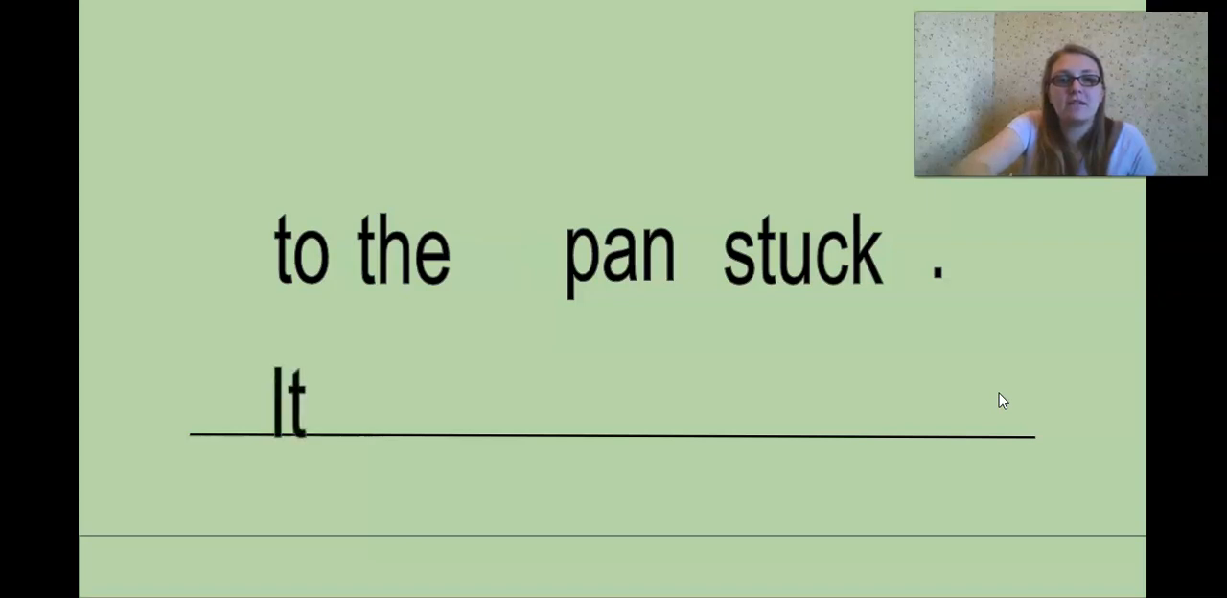
Step: Drag 'stuck' and the next word onto the line after 'It'
{"action": "left_click_drag", "start_coordinate": [801, 249], "coordinate": [432, 402]}
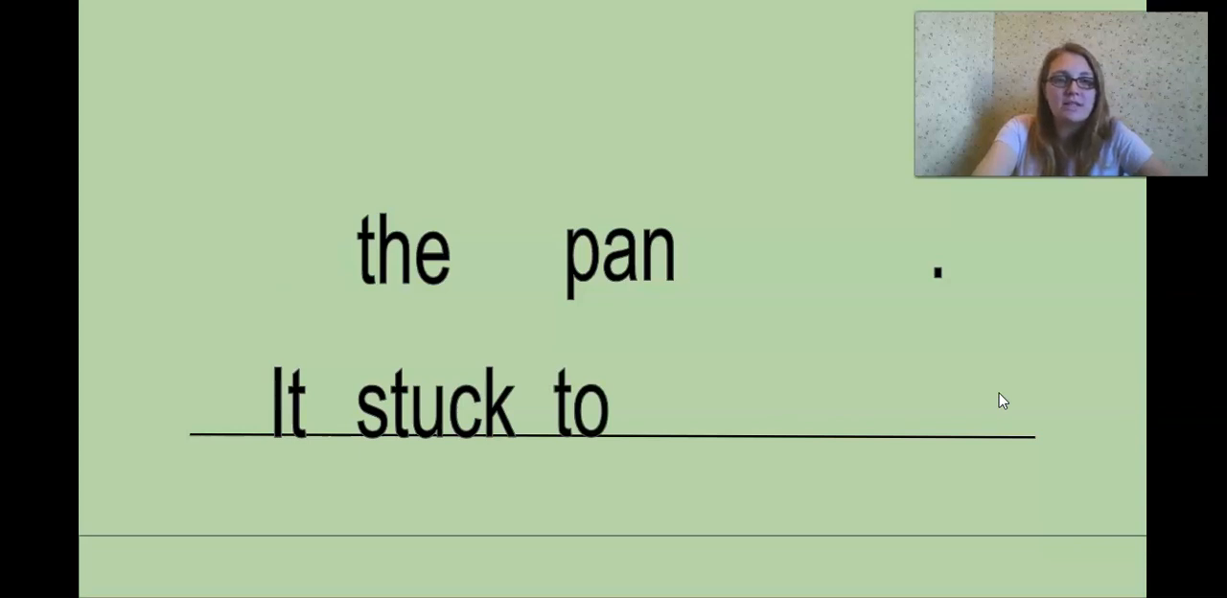
{"action": "left_click_drag", "start_coordinate": [402, 249], "coordinate": [699, 402]}
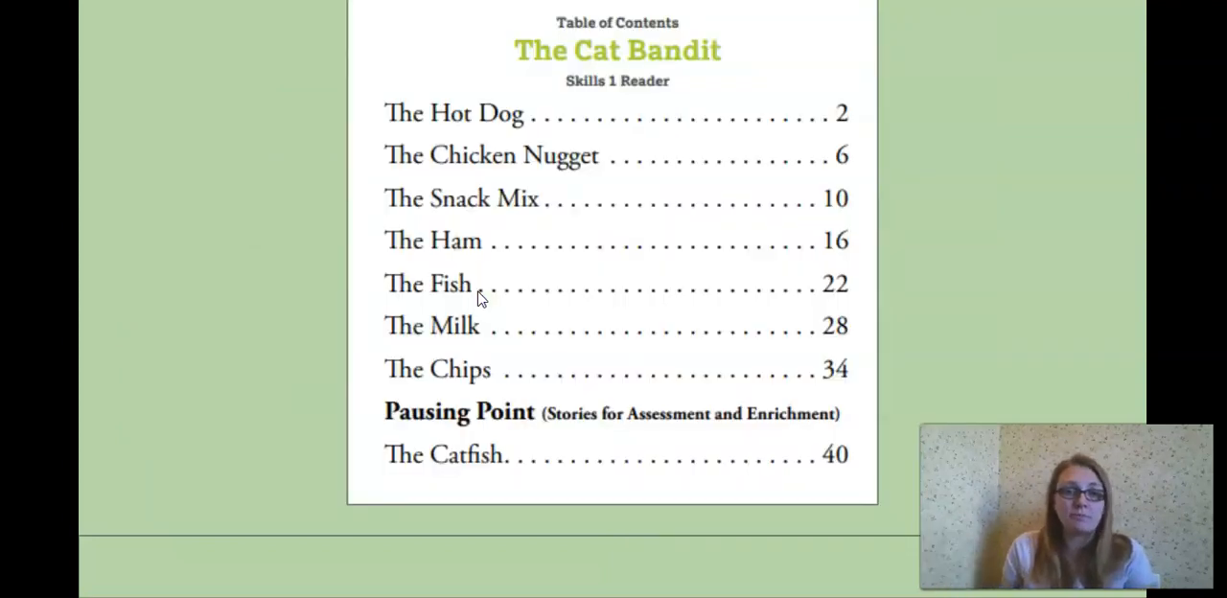
Step: Point out 'The Fish' on page 22 of The Cat Bandit contents
{"action": "left_click", "coordinate": [409, 288]}
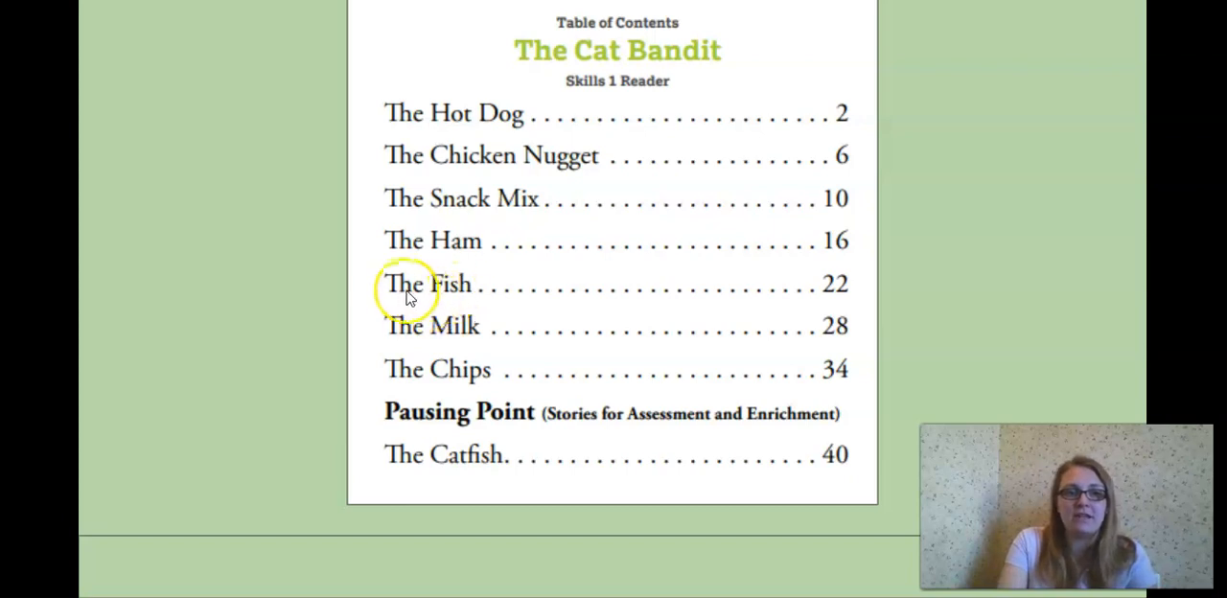
{"action": "mouse_move", "coordinate": [694, 298]}
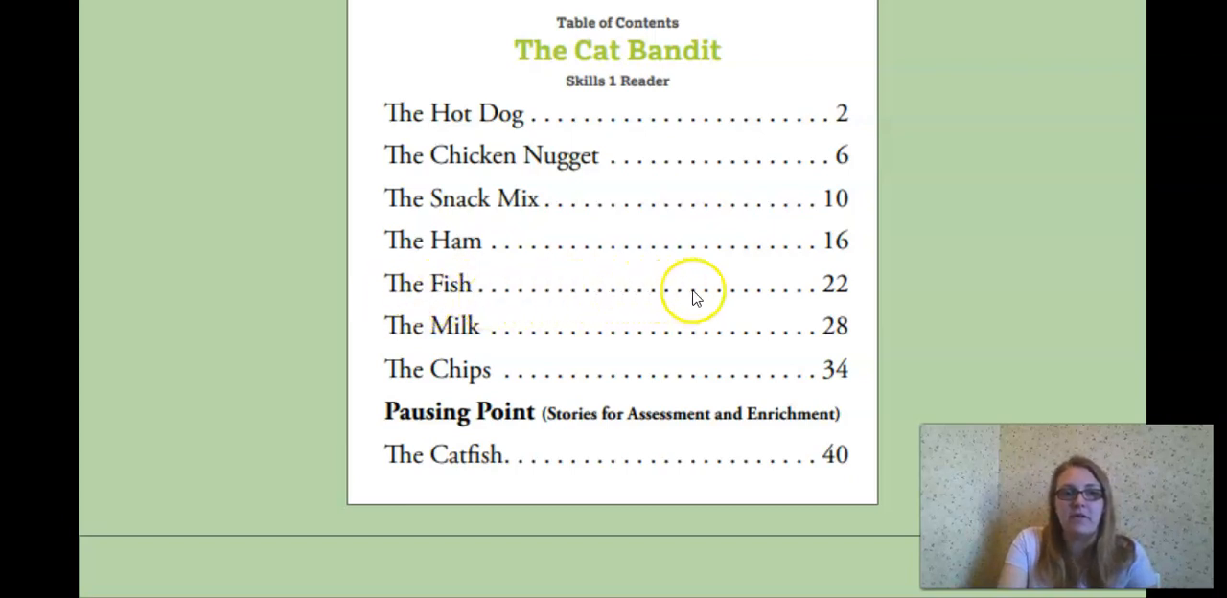
{"action": "mouse_move", "coordinate": [862, 304]}
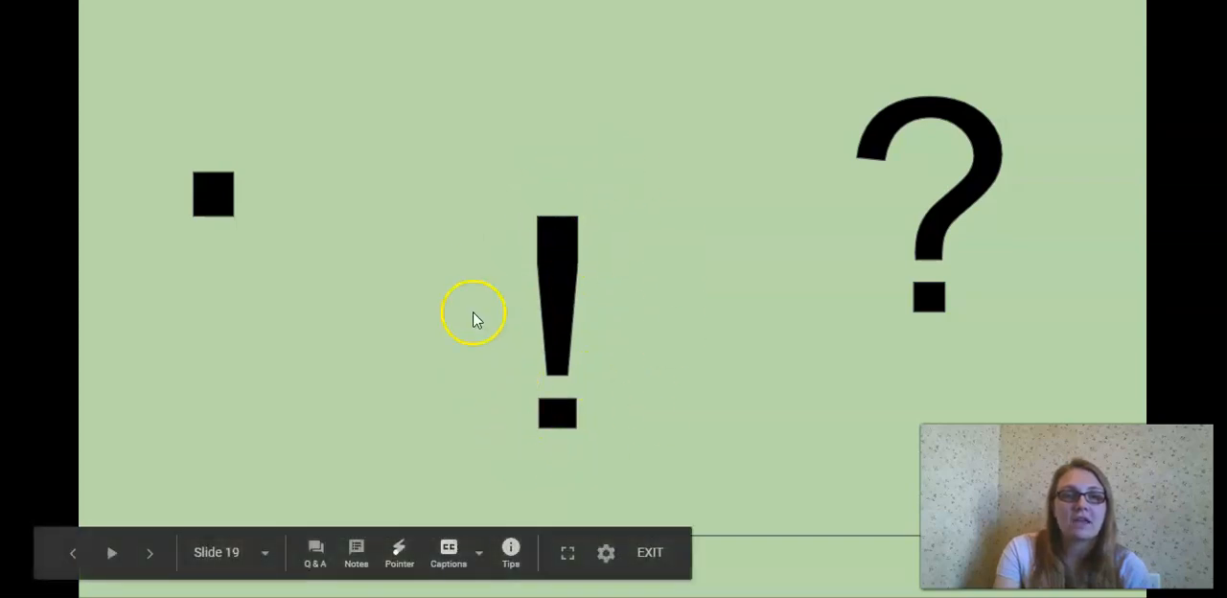
{"action": "mouse_move", "coordinate": [800, 124]}
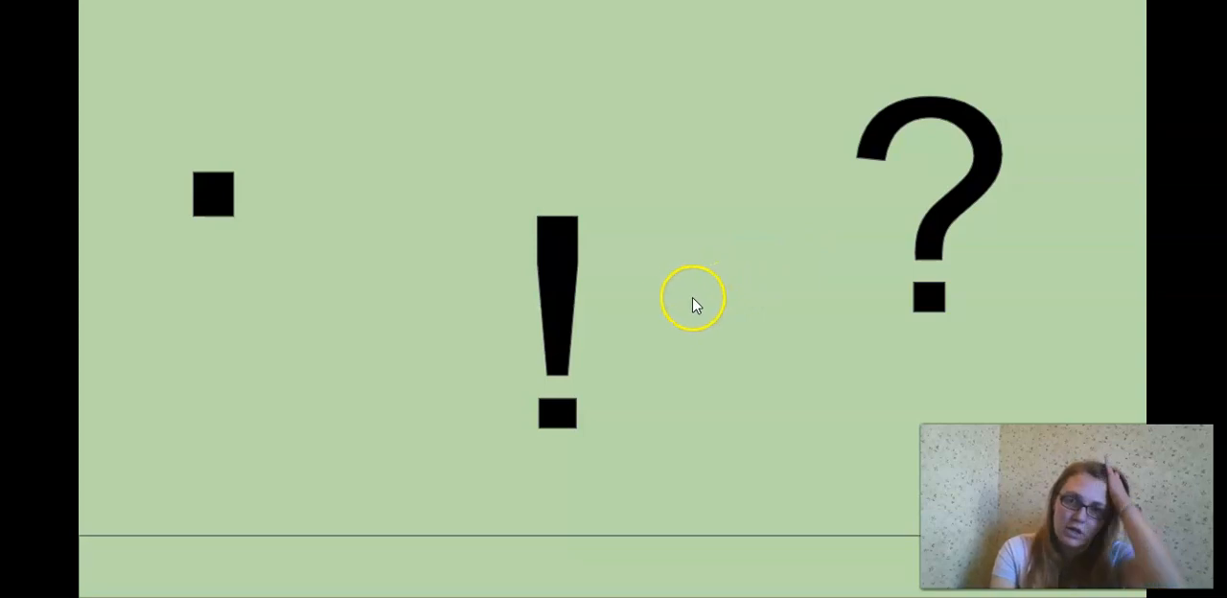
{"action": "mouse_move", "coordinate": [822, 309]}
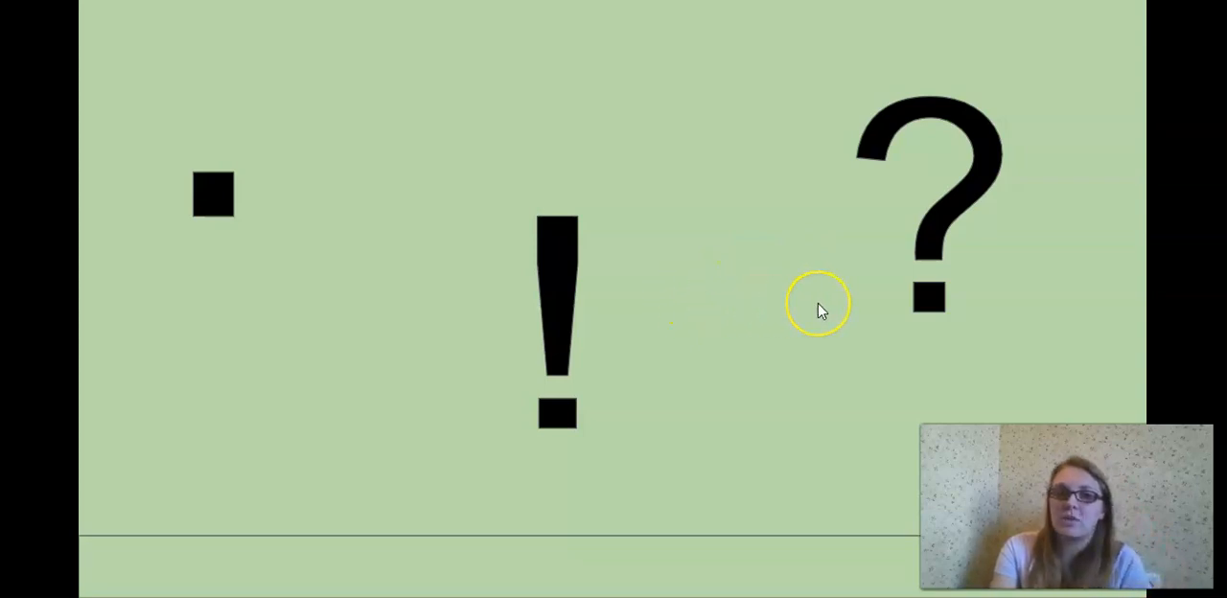
{"action": "mouse_move", "coordinate": [975, 136]}
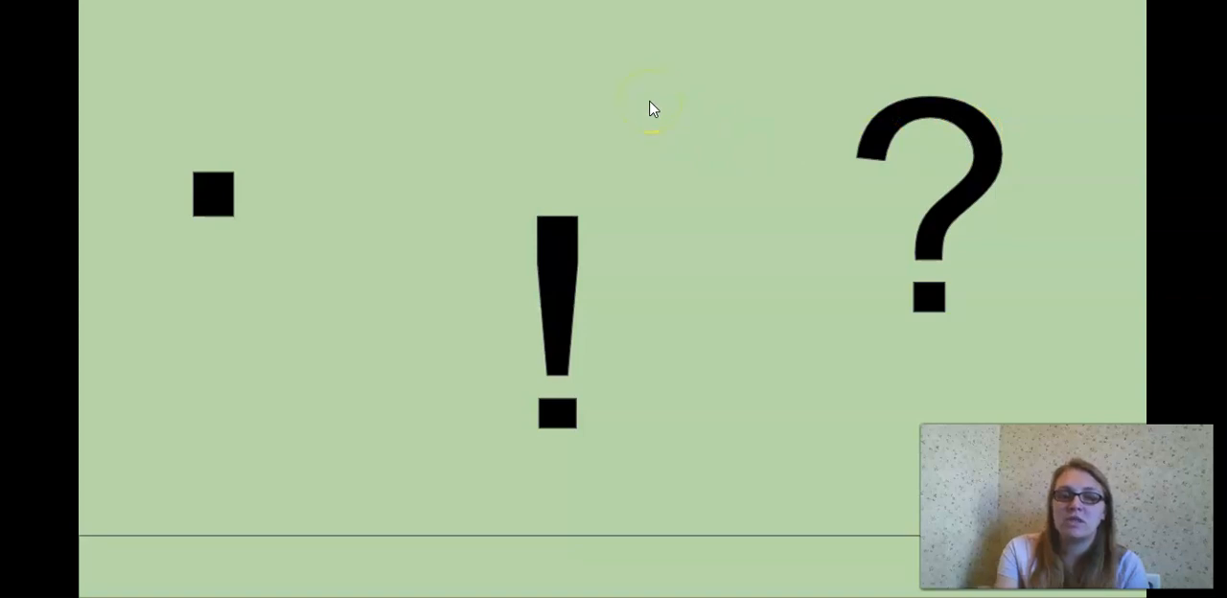
{"action": "mouse_move", "coordinate": [70, 81]}
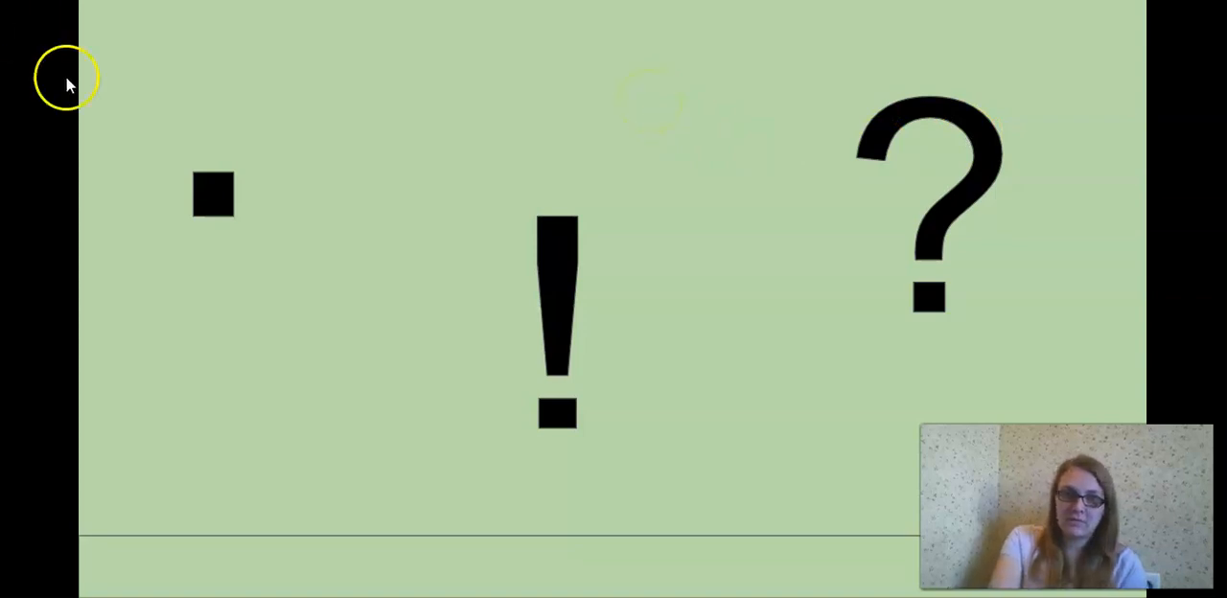
{"action": "mouse_move", "coordinate": [532, 156]}
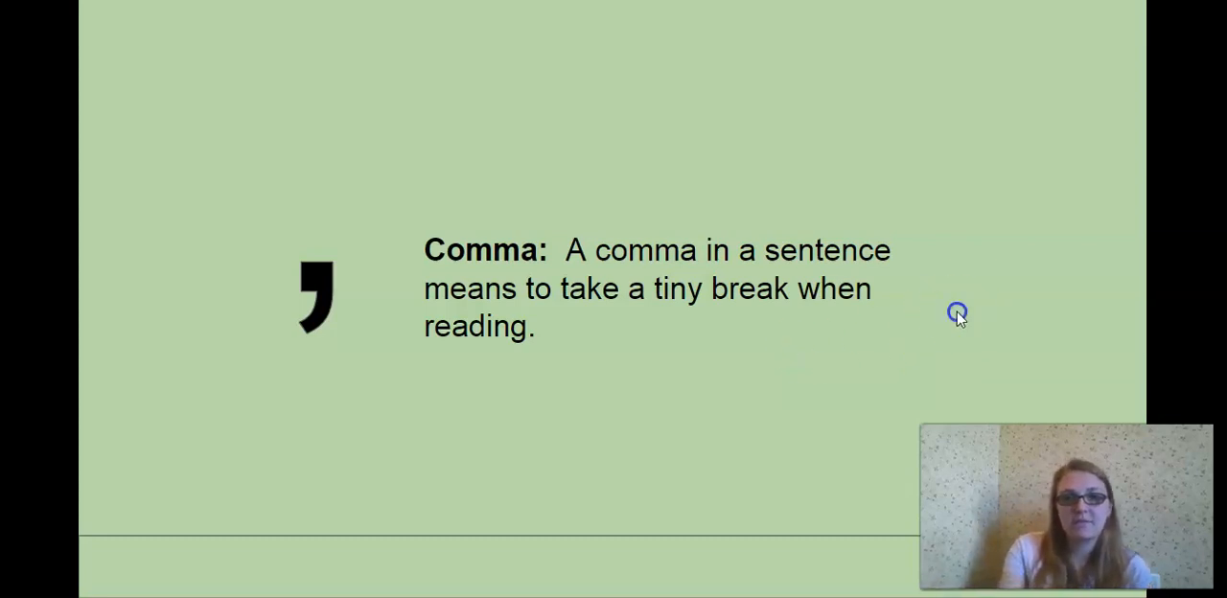
Step: Advance to the comma examples 'Then, rip!' and 'munch, munch, munch'
{"action": "left_click", "coordinate": [958, 314]}
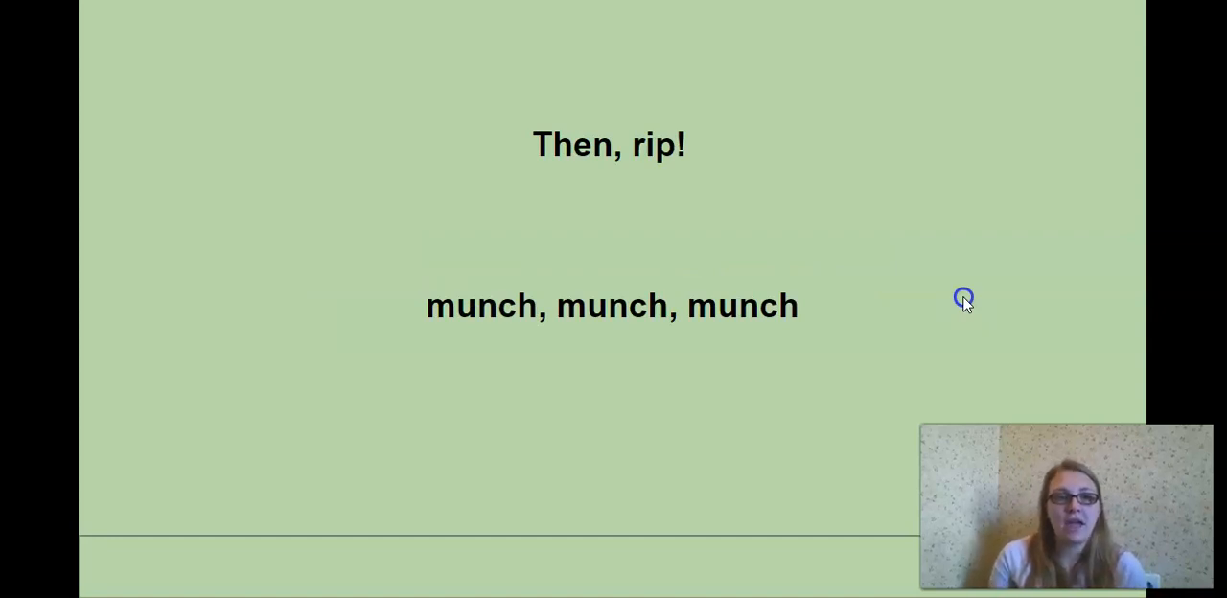
{"action": "mouse_move", "coordinate": [1004, 290]}
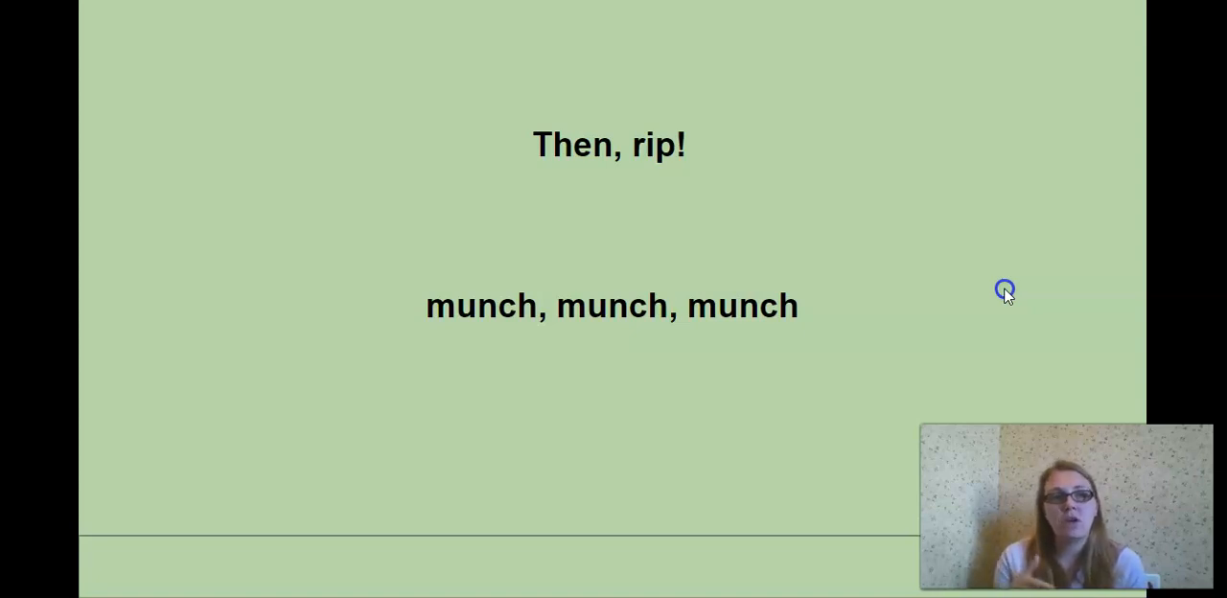
{"action": "mouse_move", "coordinate": [1200, 237]}
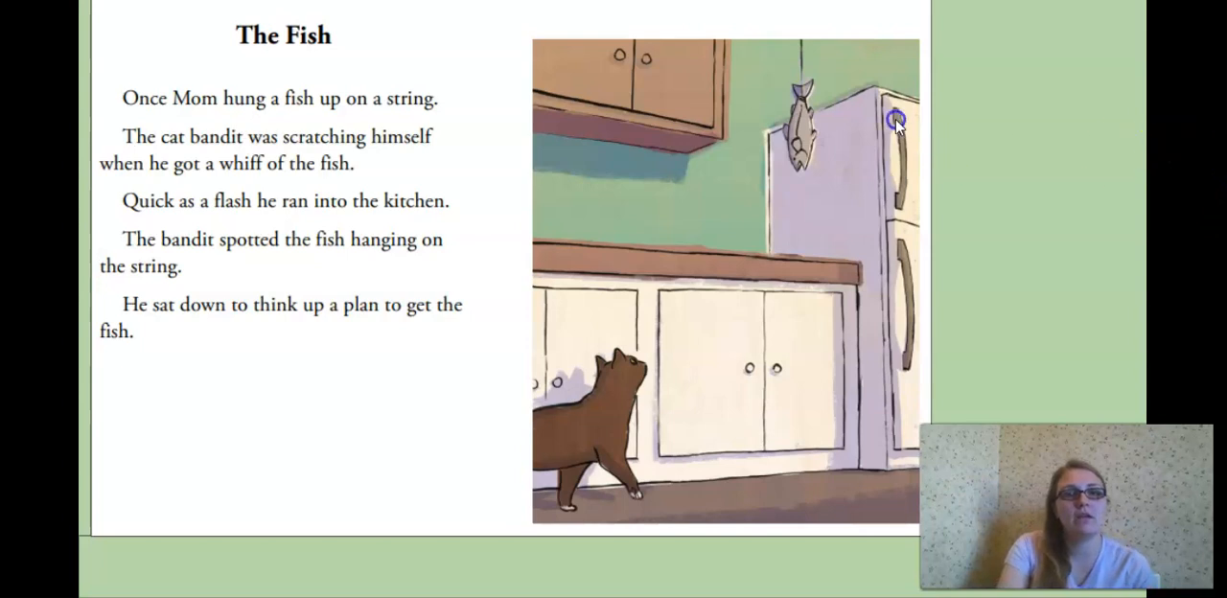
{"action": "mouse_move", "coordinate": [539, 139]}
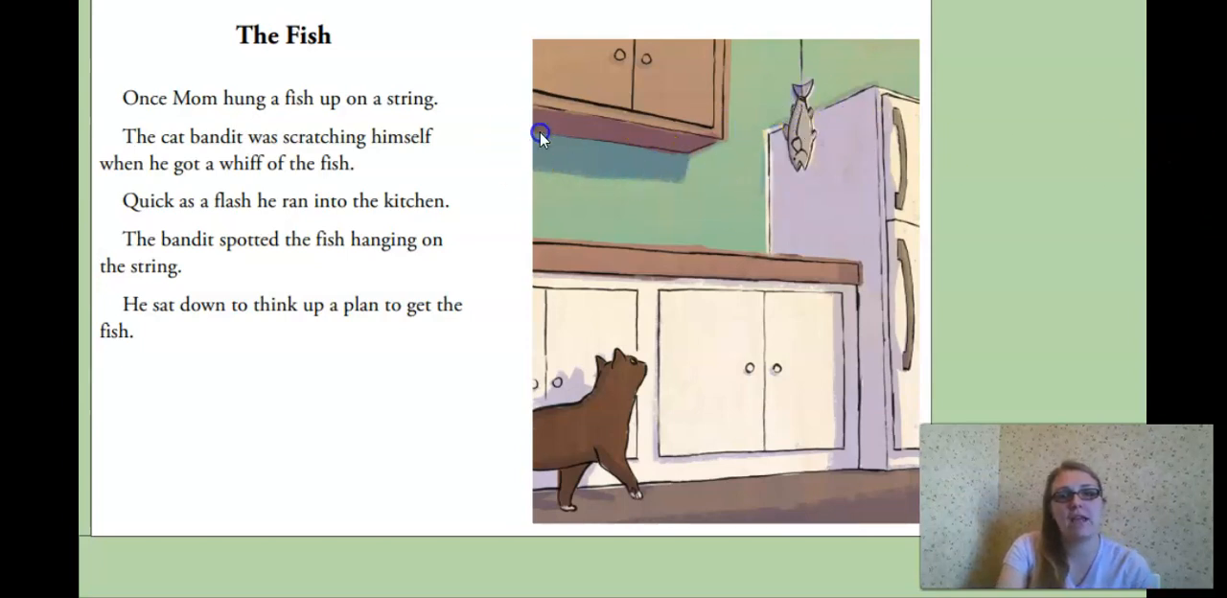
{"action": "mouse_move", "coordinate": [251, 62]}
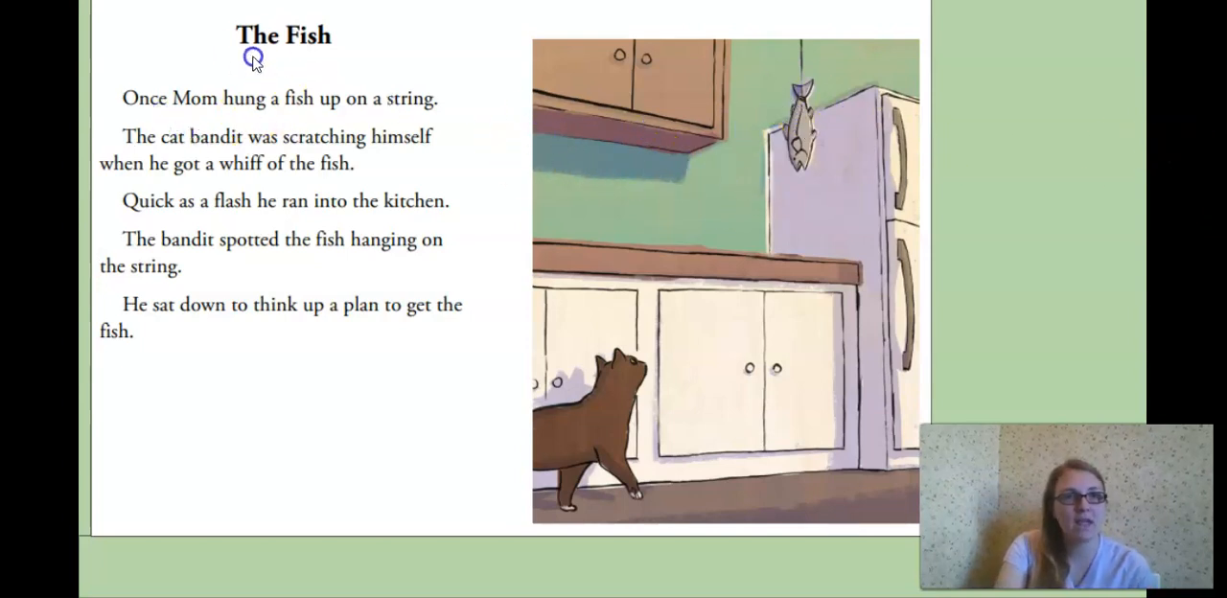
{"action": "mouse_move", "coordinate": [142, 111]}
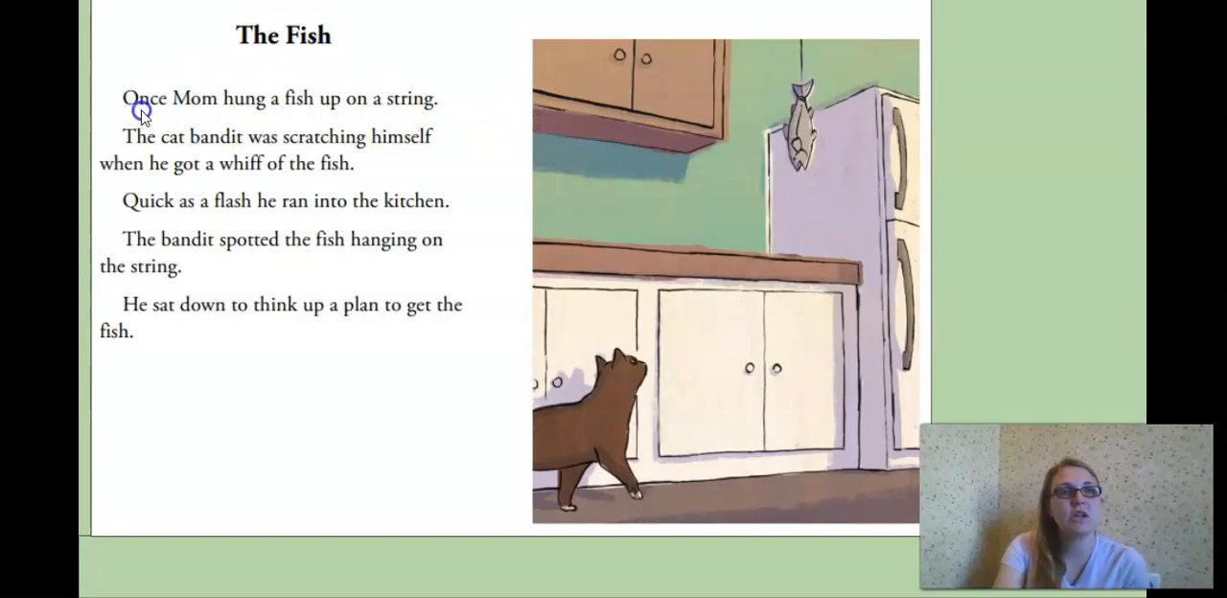
{"action": "mouse_move", "coordinate": [337, 112]}
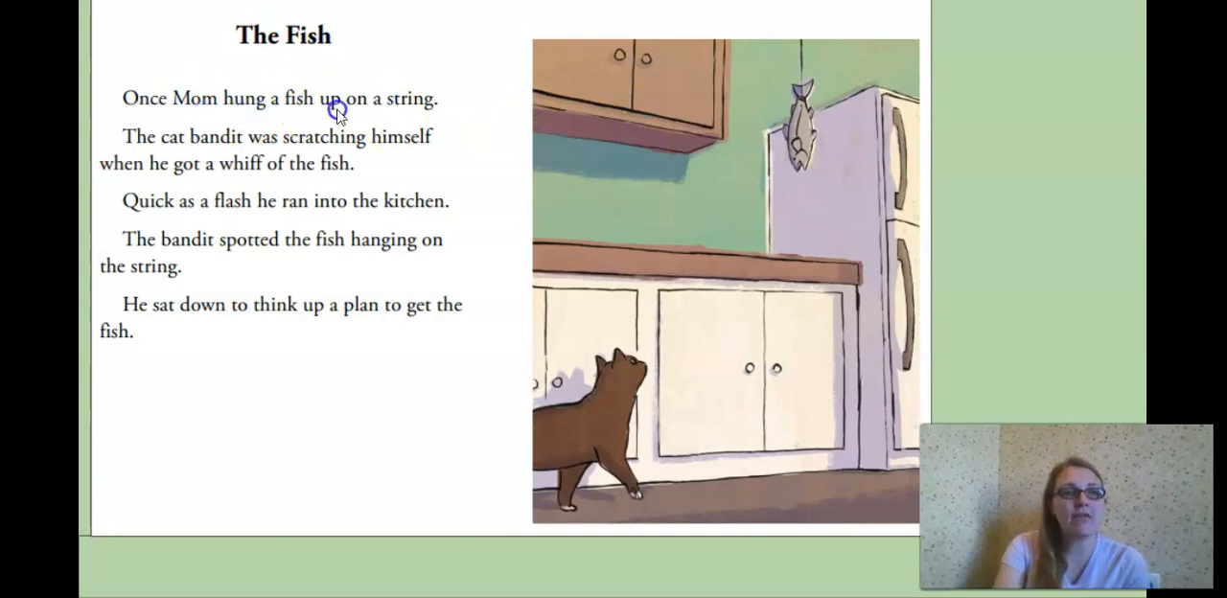
{"action": "mouse_move", "coordinate": [178, 144]}
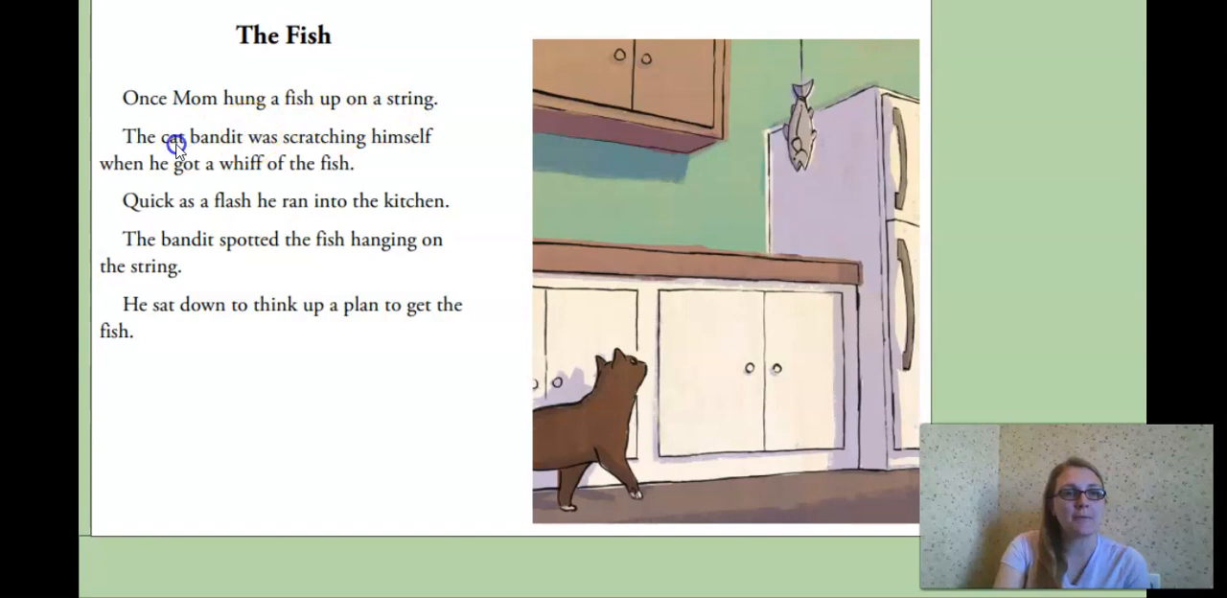
{"action": "mouse_move", "coordinate": [277, 148]}
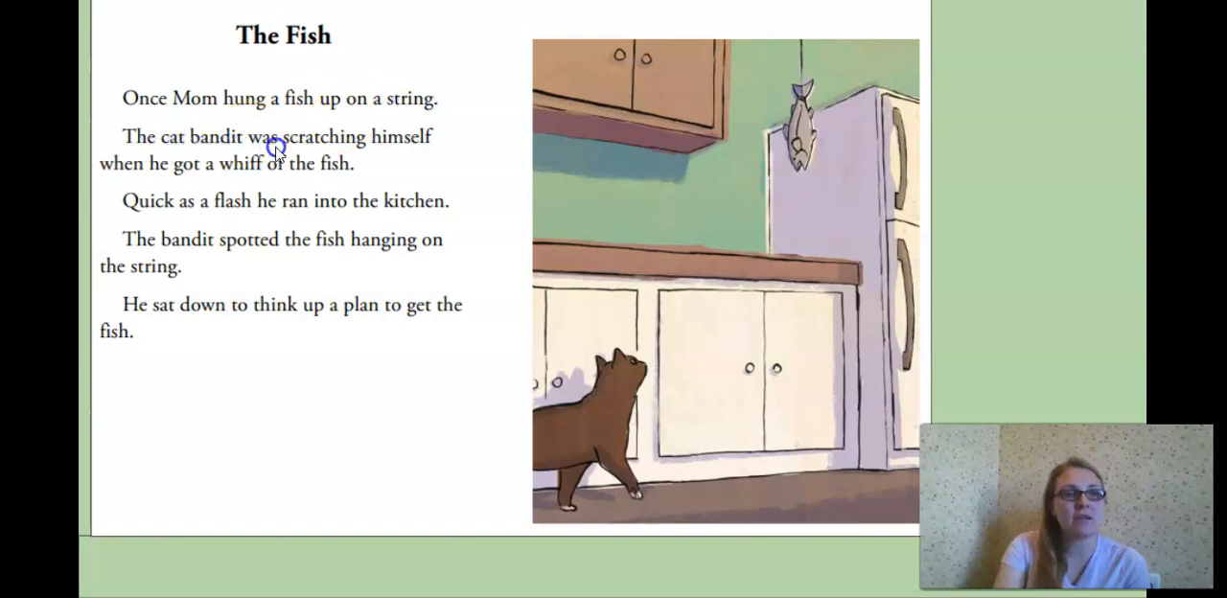
{"action": "mouse_move", "coordinate": [120, 186]}
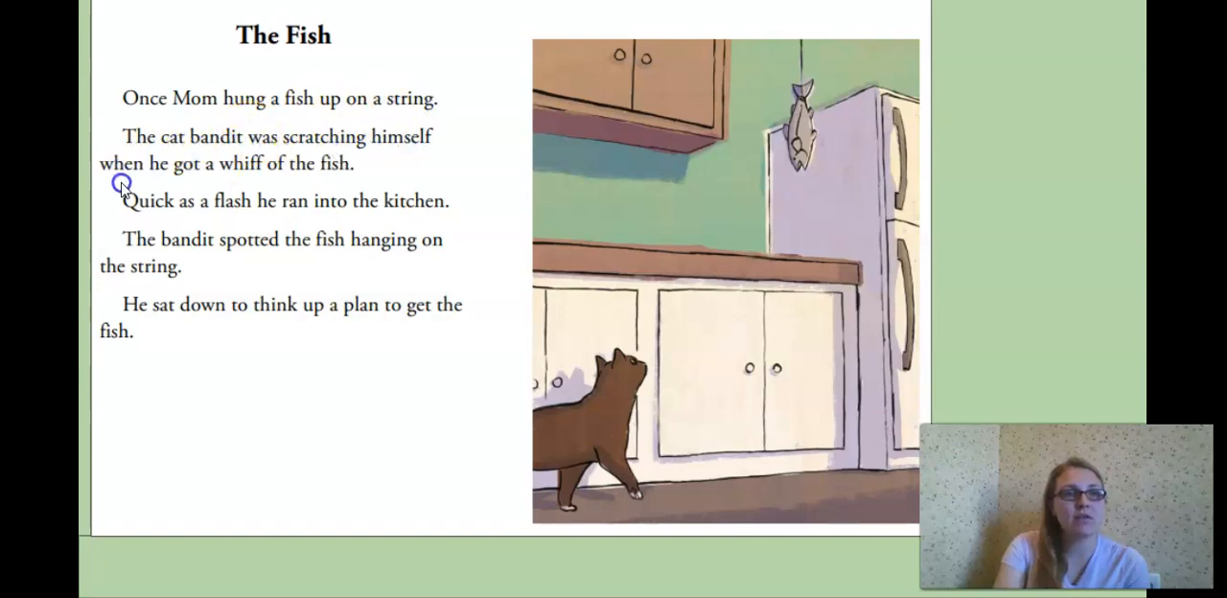
{"action": "mouse_move", "coordinate": [335, 177]}
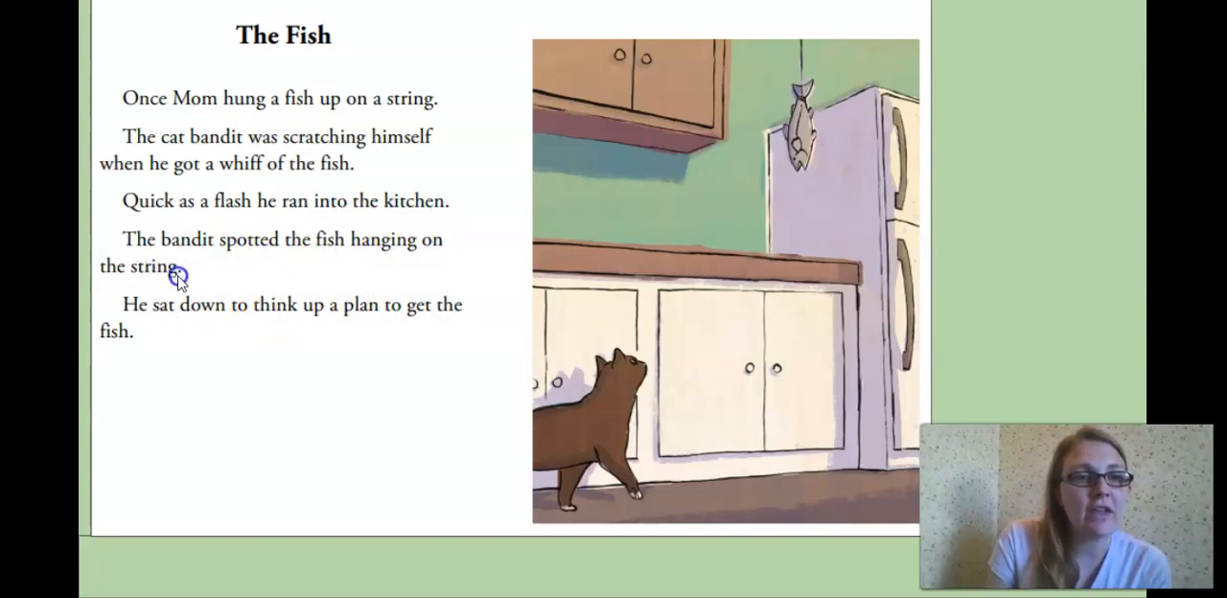
{"action": "mouse_move", "coordinate": [227, 323]}
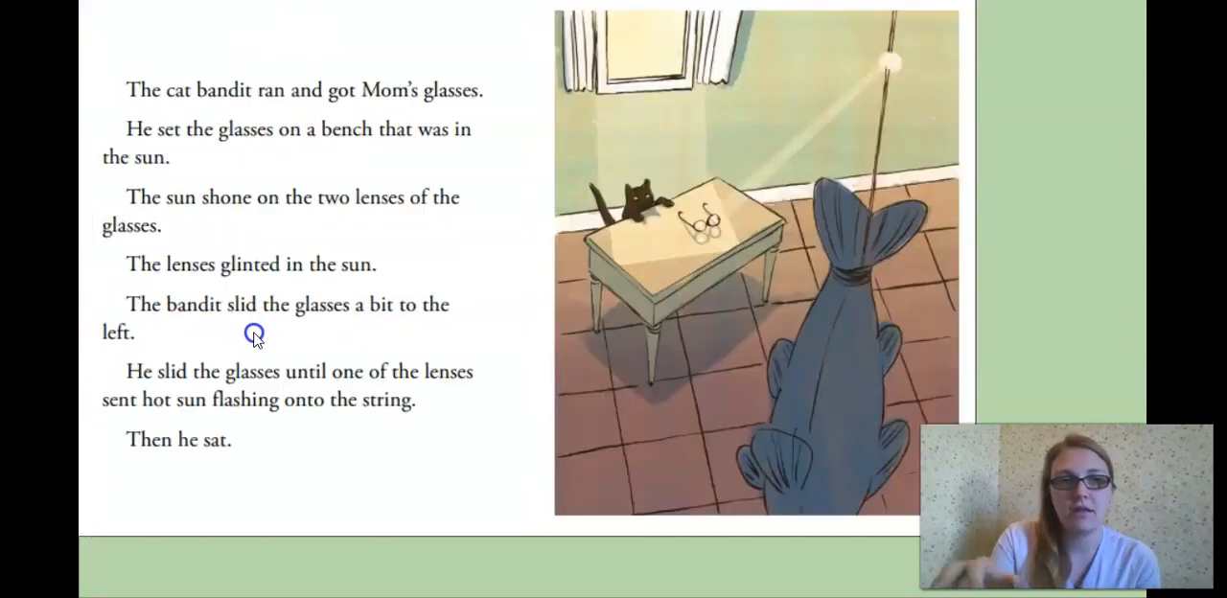
{"action": "mouse_move", "coordinate": [237, 108]}
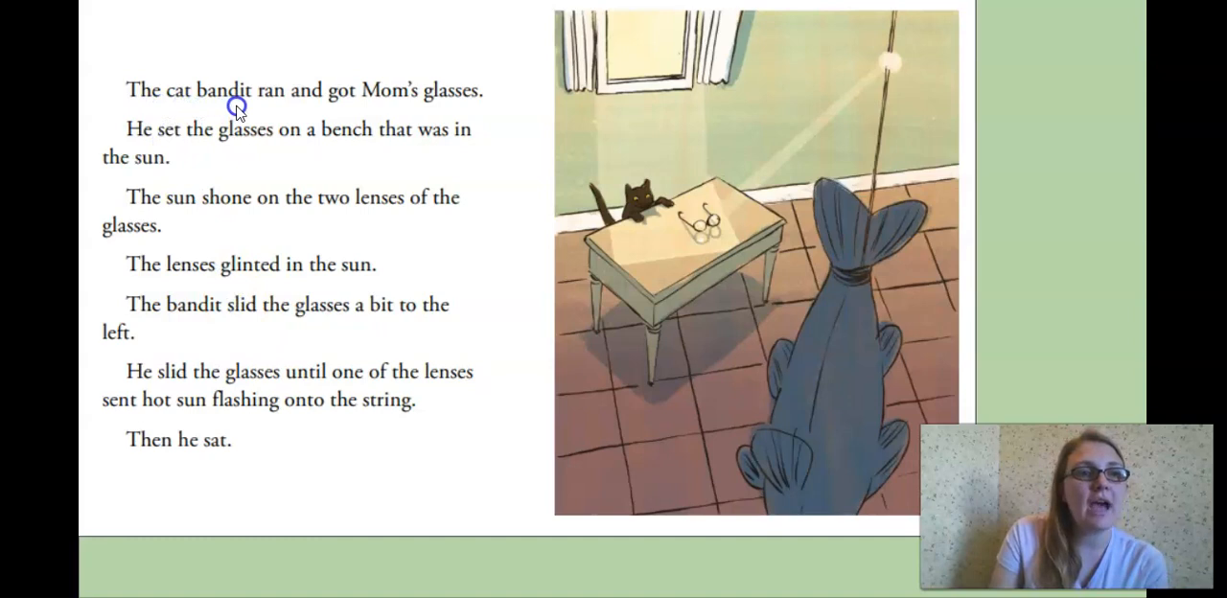
{"action": "mouse_move", "coordinate": [433, 103]}
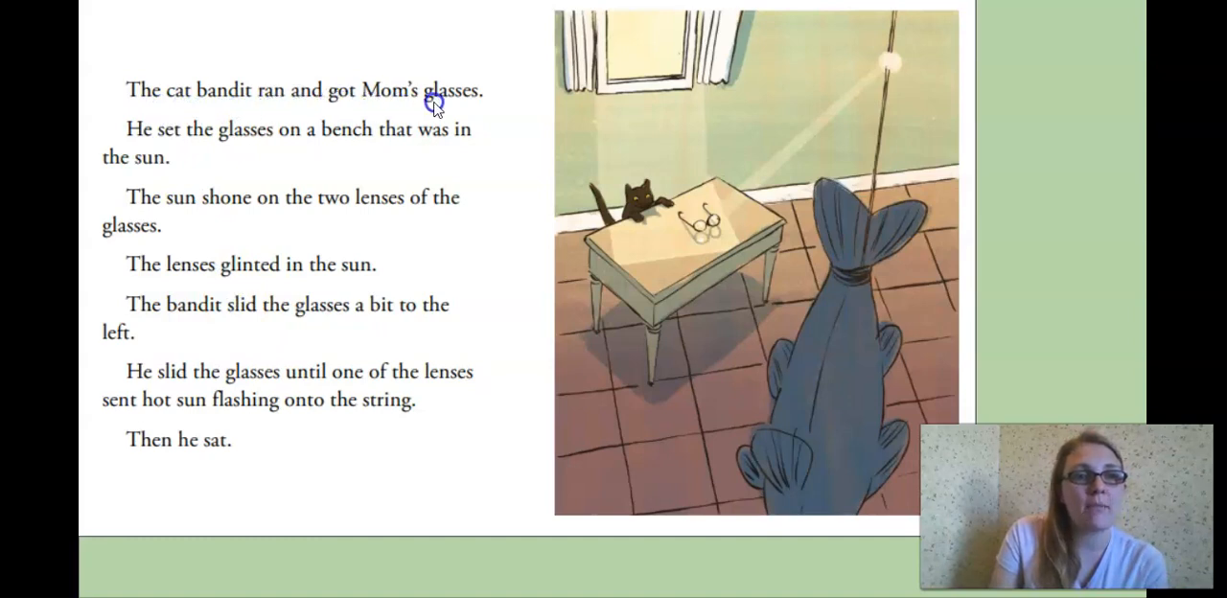
{"action": "mouse_move", "coordinate": [349, 142]}
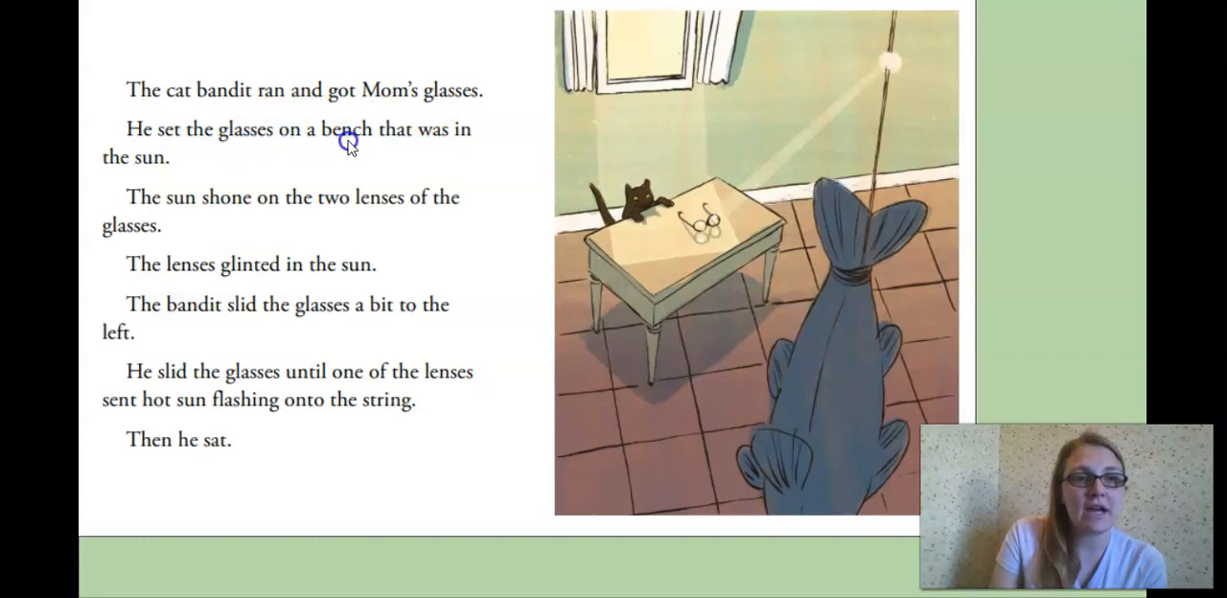
{"action": "mouse_move", "coordinate": [166, 168]}
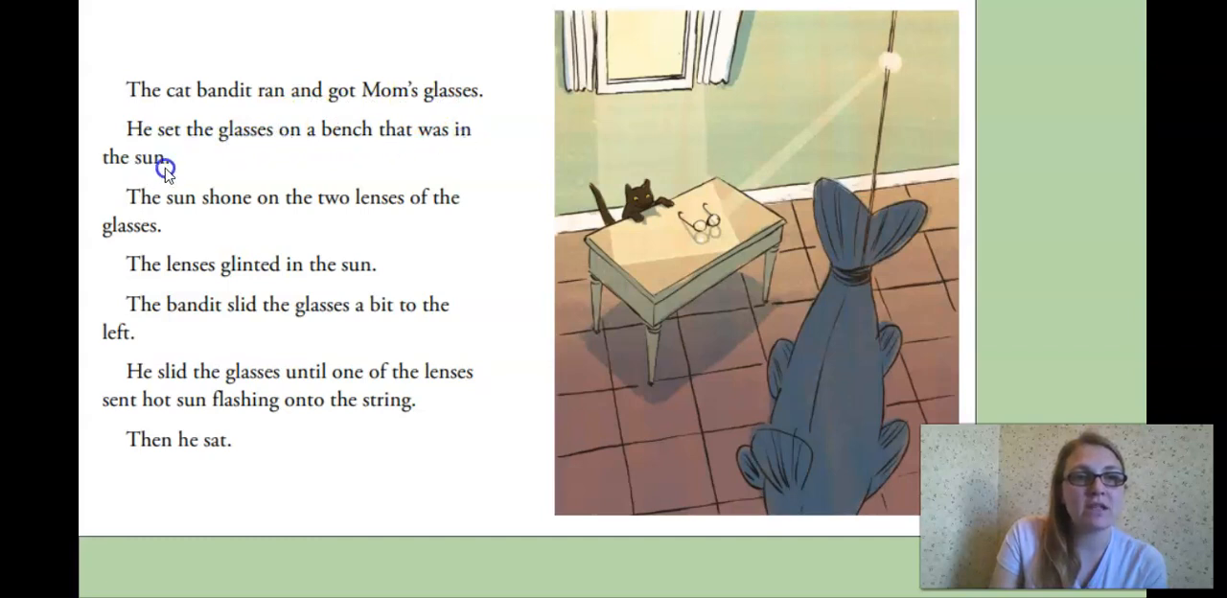
{"action": "mouse_move", "coordinate": [428, 209]}
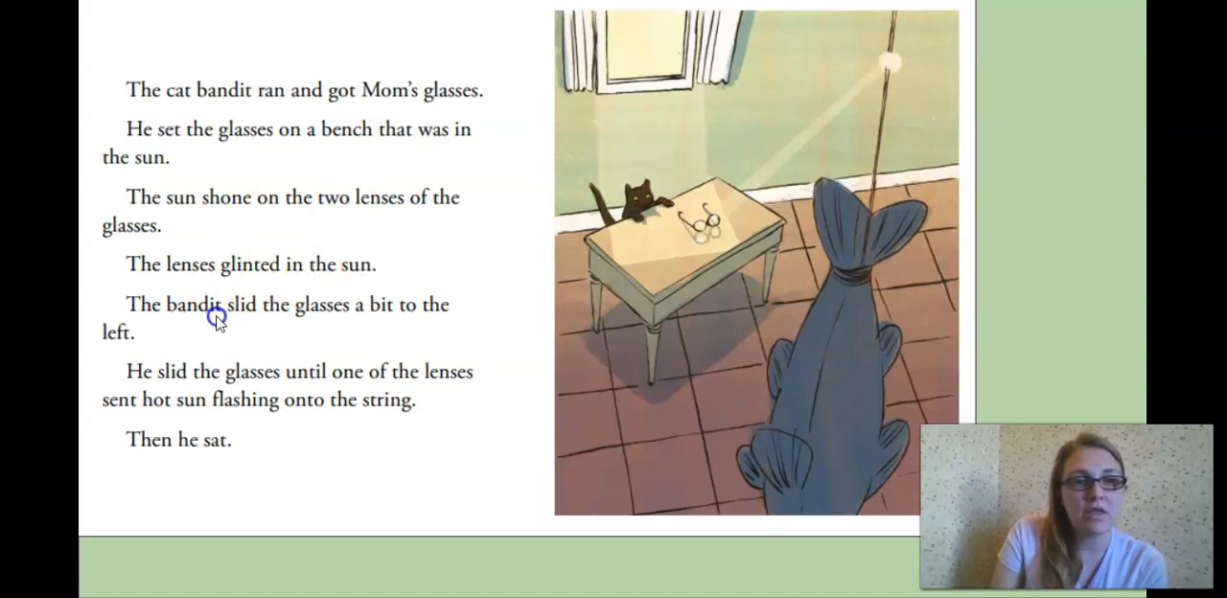
{"action": "mouse_move", "coordinate": [420, 318]}
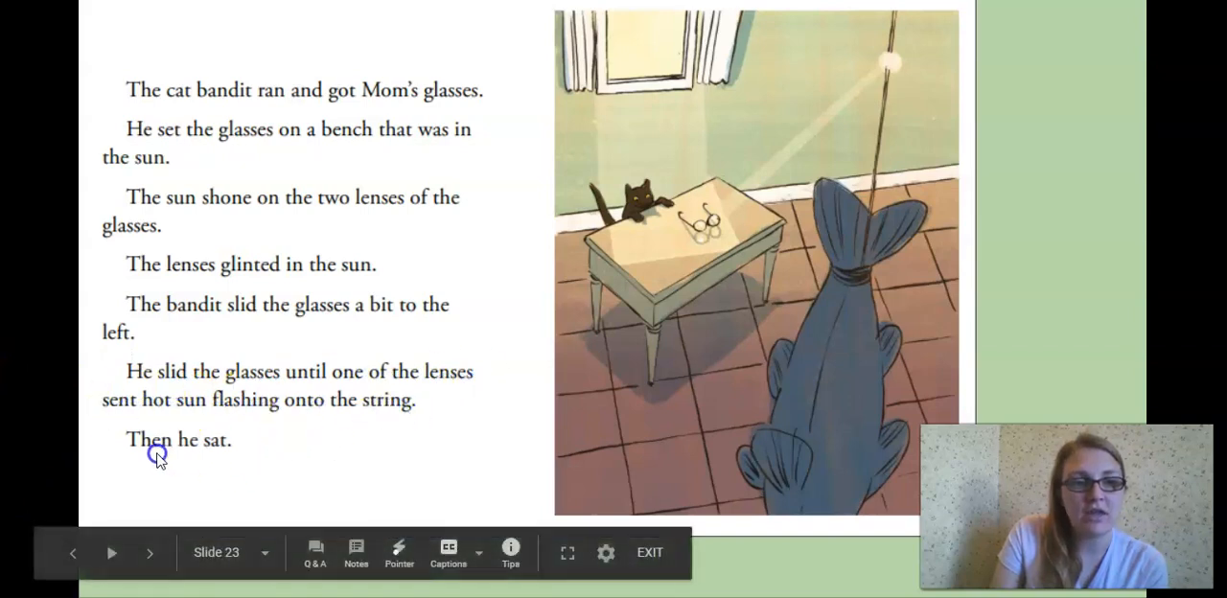
{"action": "mouse_move", "coordinate": [526, 296]}
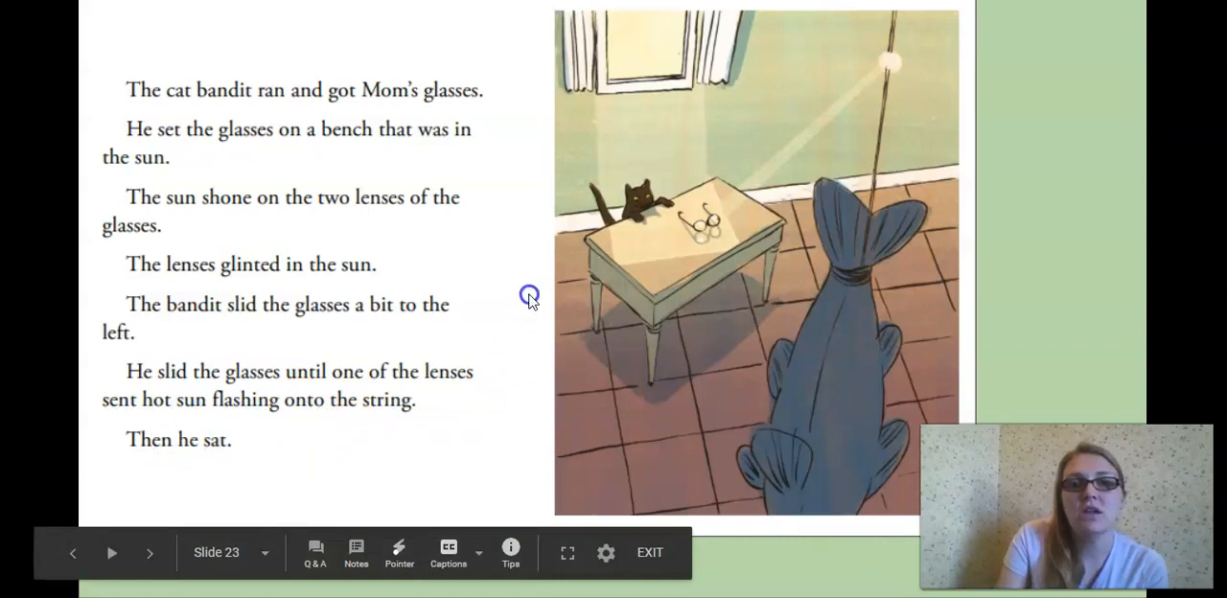
{"action": "mouse_move", "coordinate": [664, 196]}
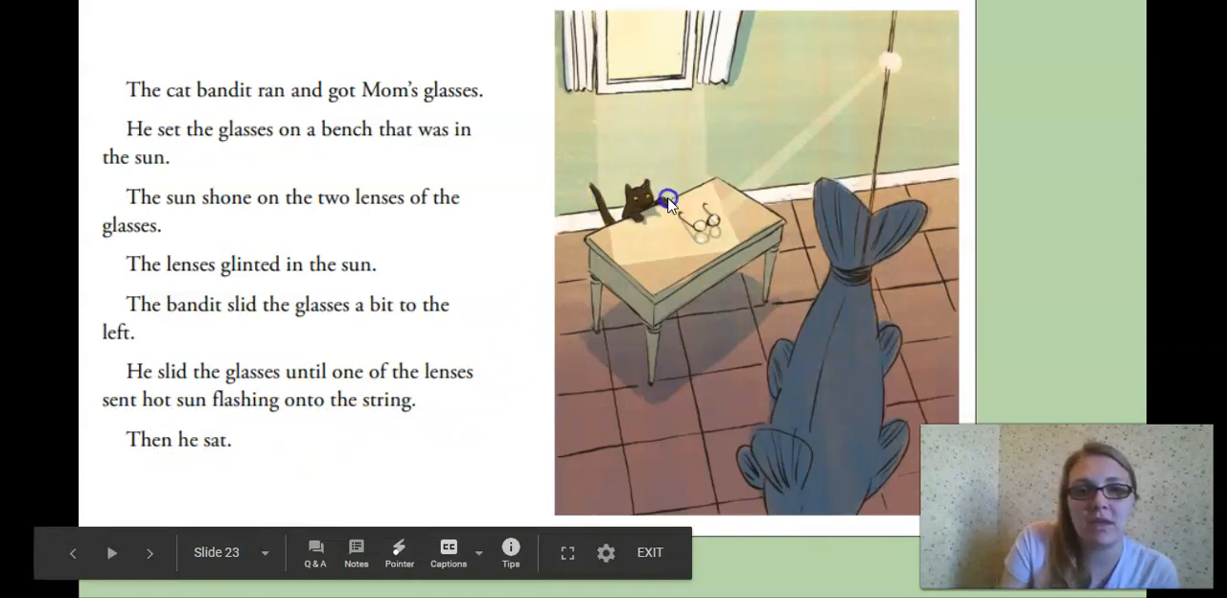
{"action": "mouse_move", "coordinate": [707, 215]}
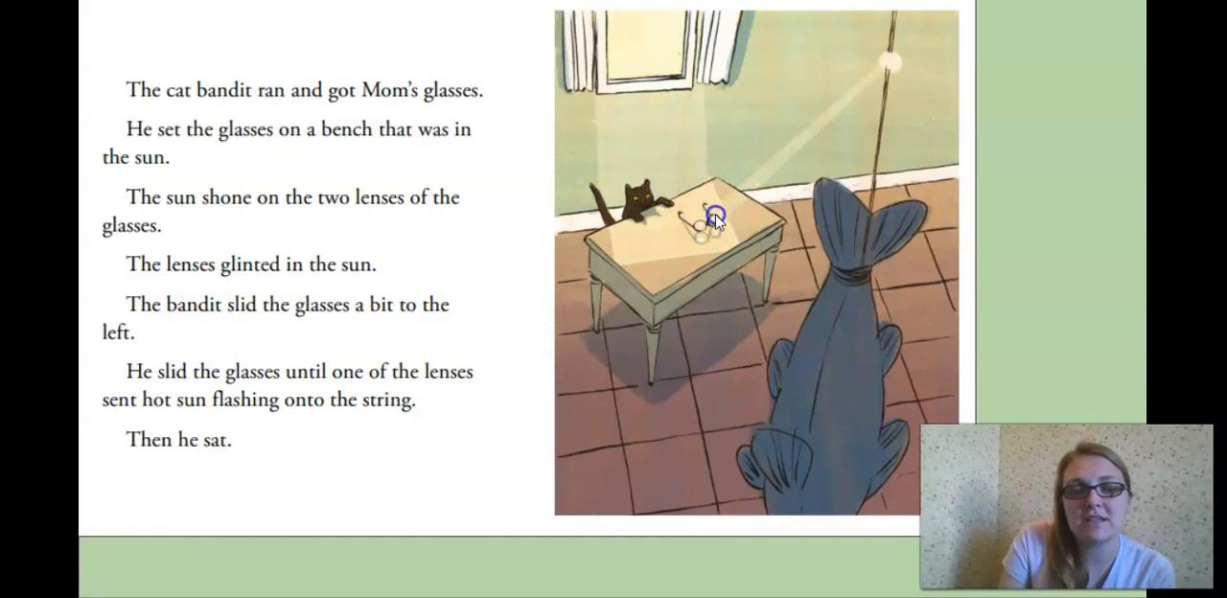
{"action": "mouse_move", "coordinate": [889, 68]}
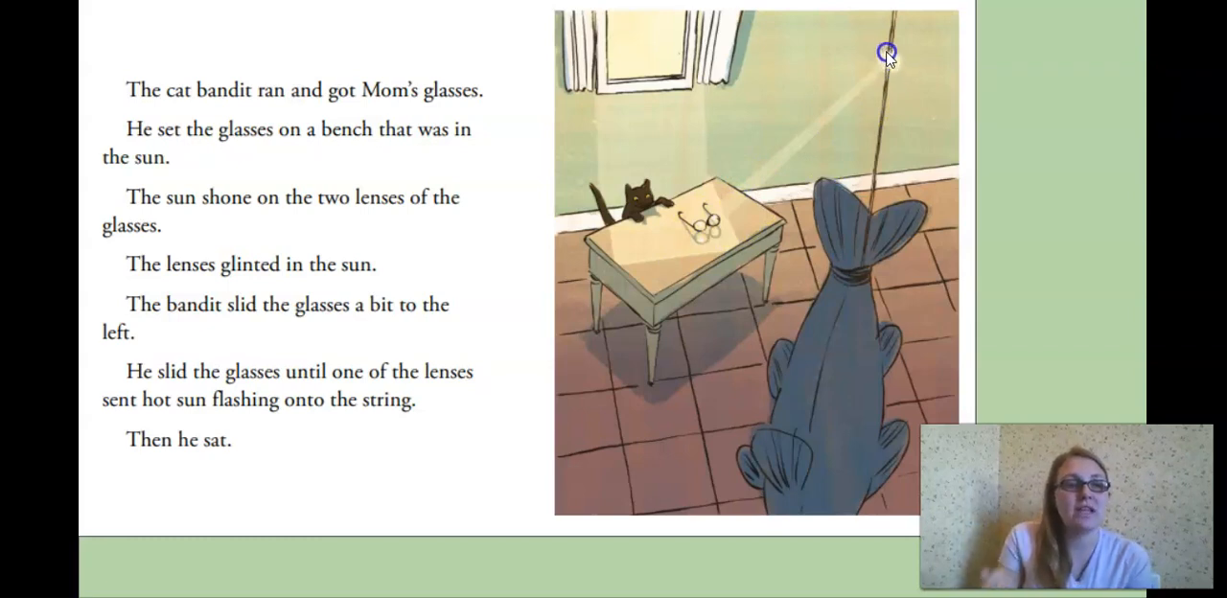
{"action": "mouse_move", "coordinate": [512, 252]}
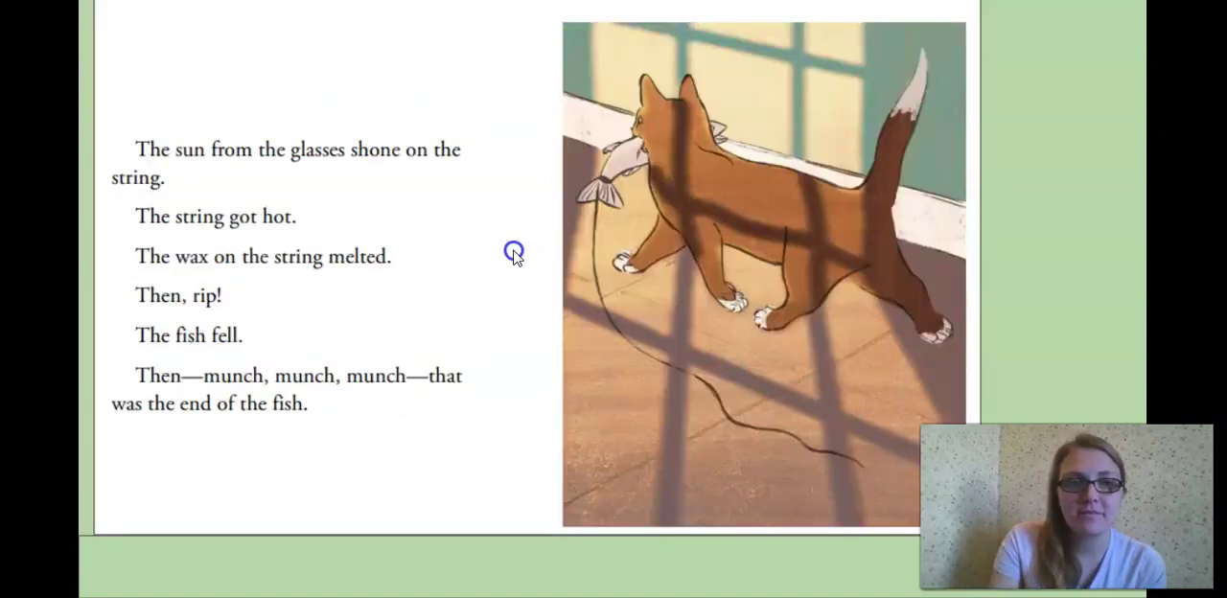
{"action": "mouse_move", "coordinate": [161, 163]}
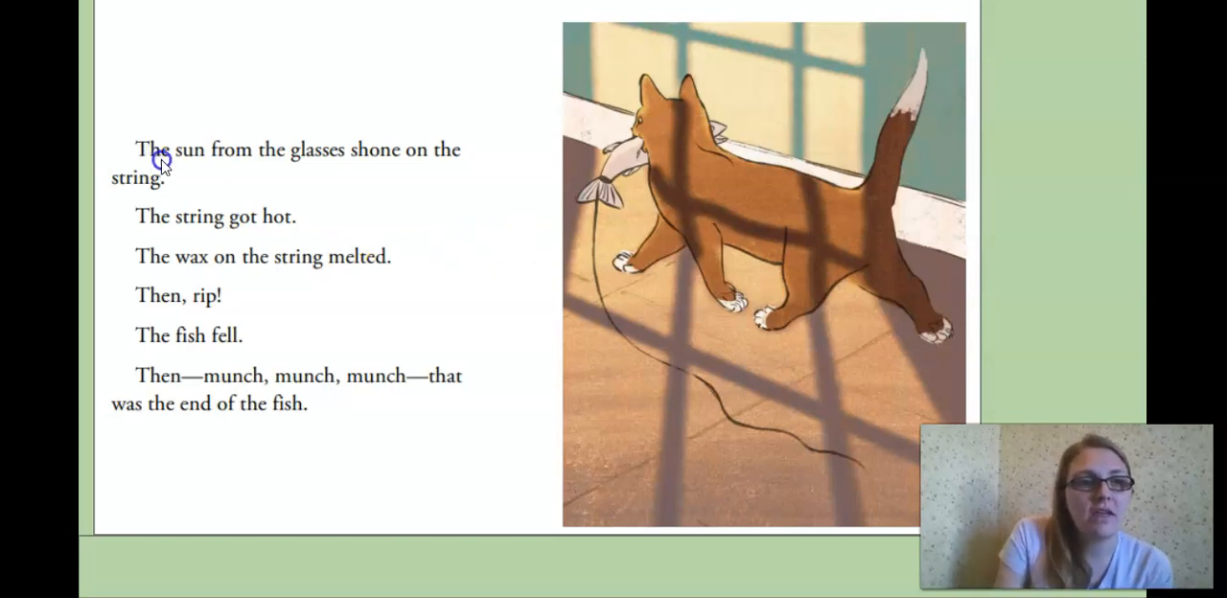
{"action": "mouse_move", "coordinate": [142, 236]}
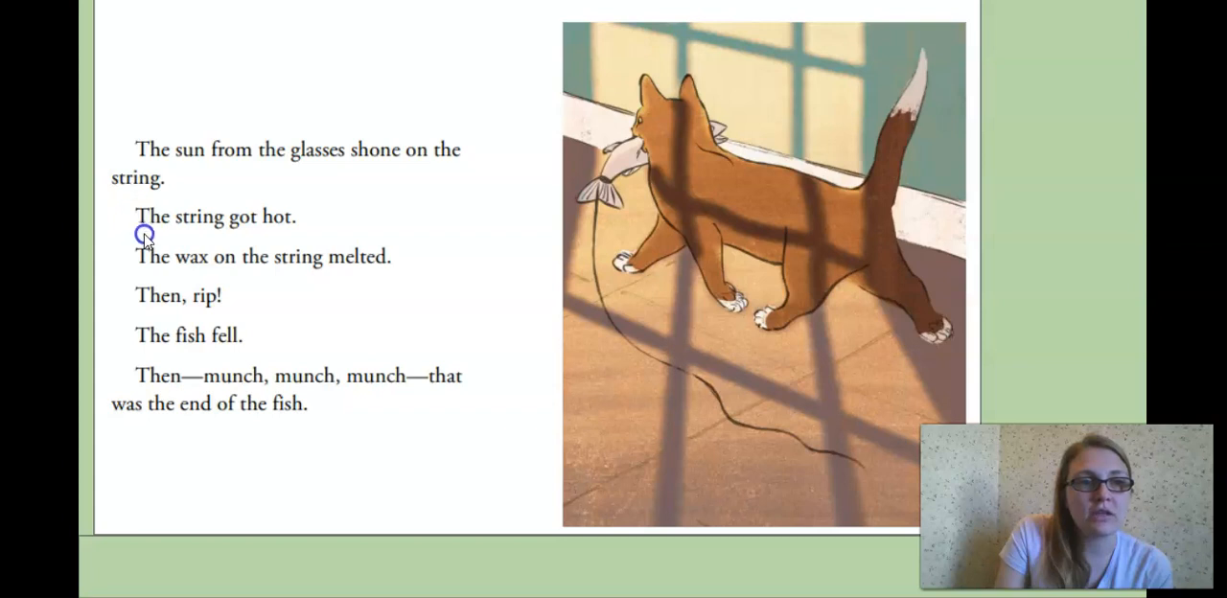
{"action": "mouse_move", "coordinate": [181, 312]}
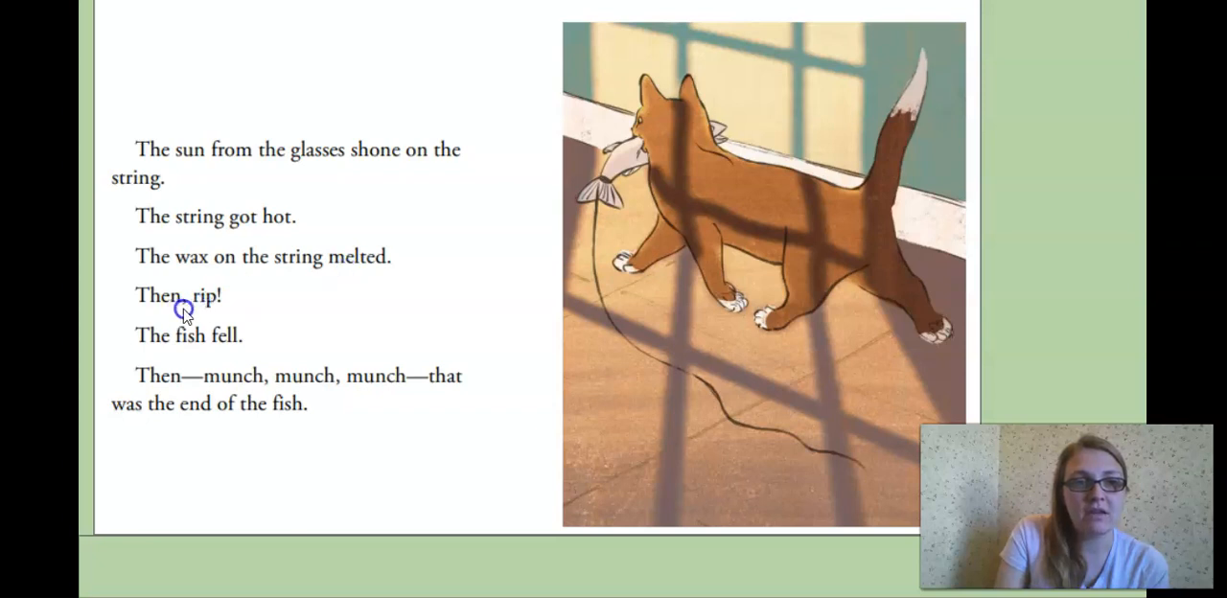